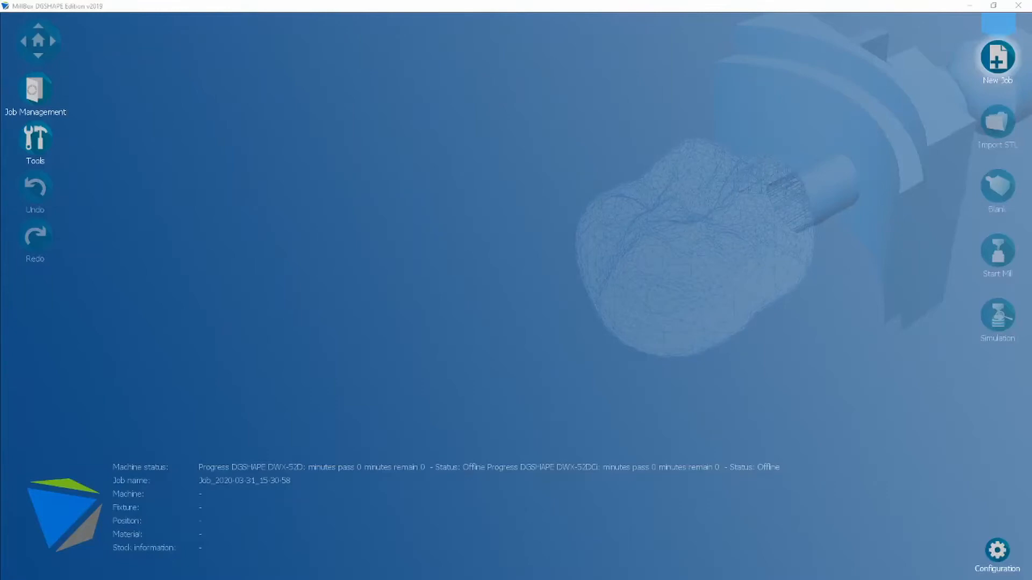
mouse_move(459, 360)
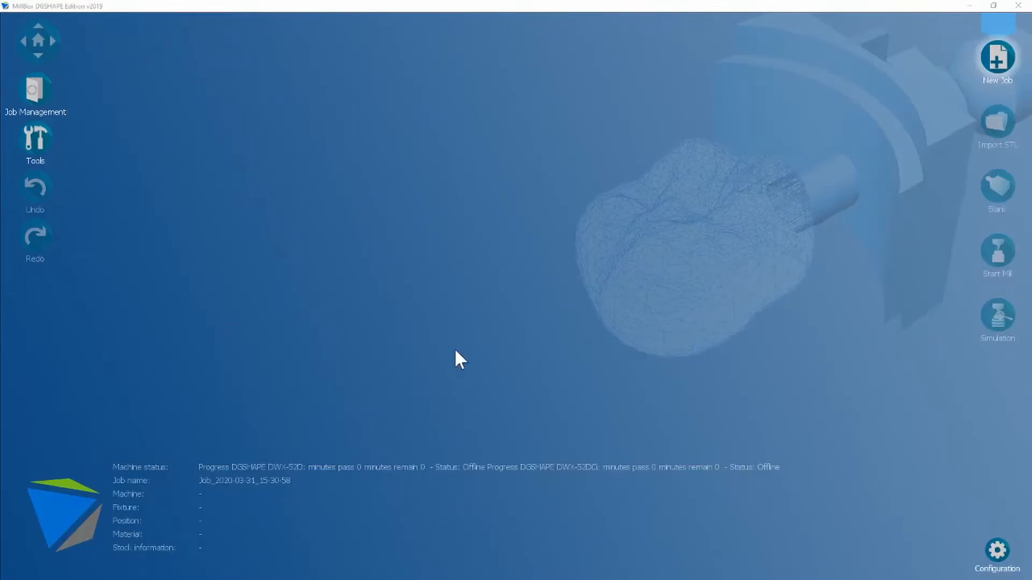
mouse_move(451, 342)
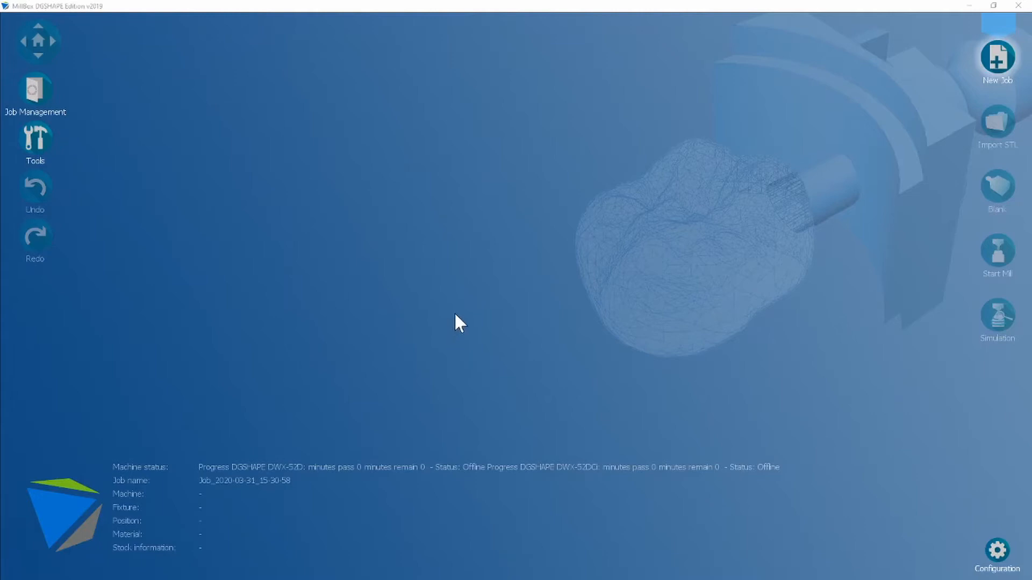
mouse_move(996, 58)
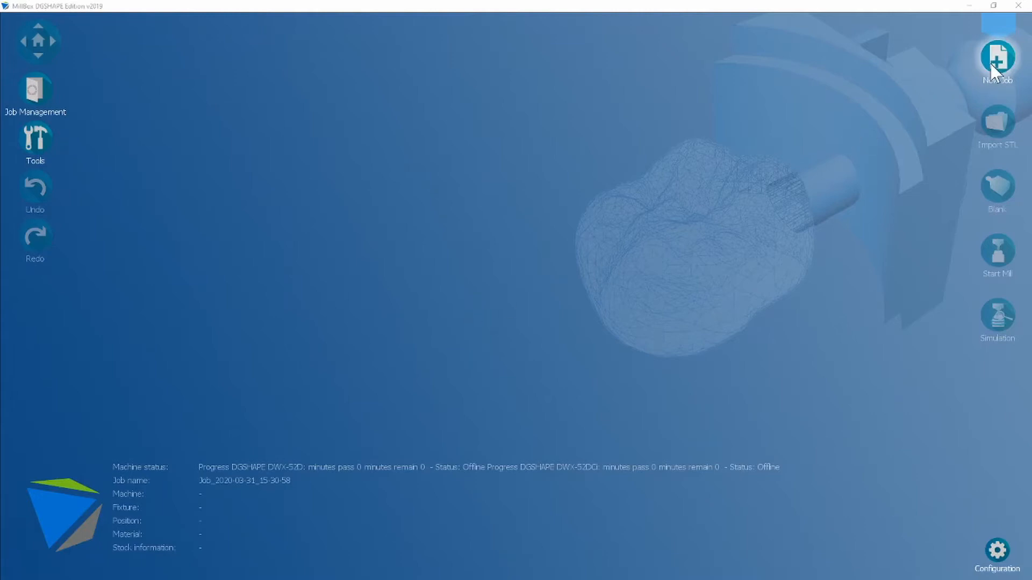
Start a new job on the DWX-52DCi machine with the UK tools package
left_click(998, 58)
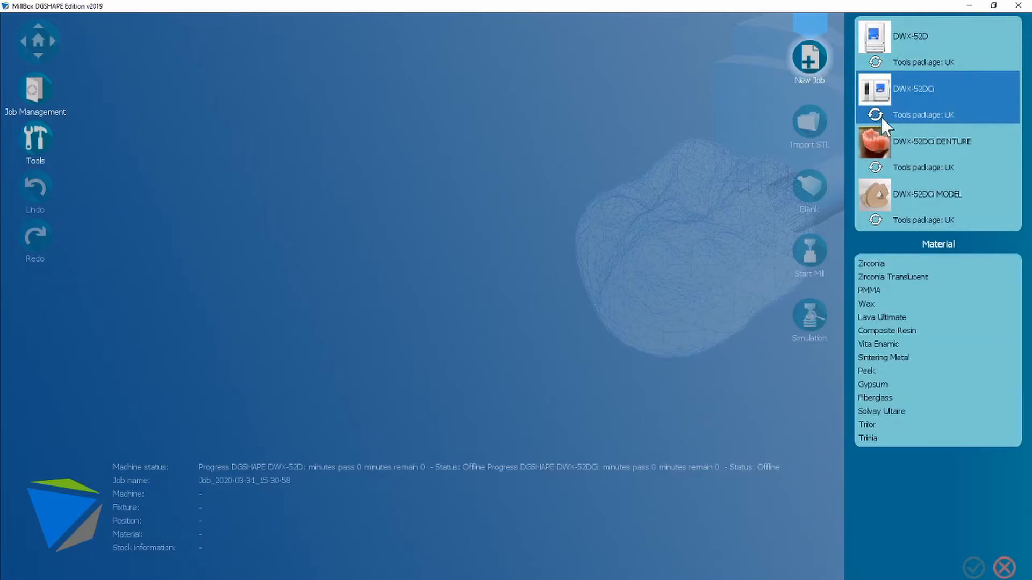
left_click(875, 115)
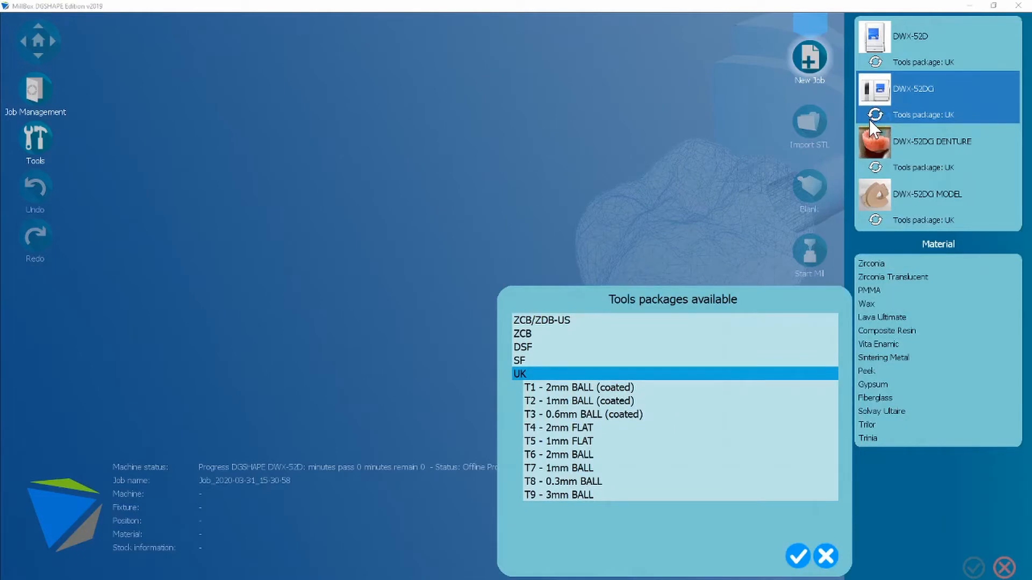
mouse_move(601, 386)
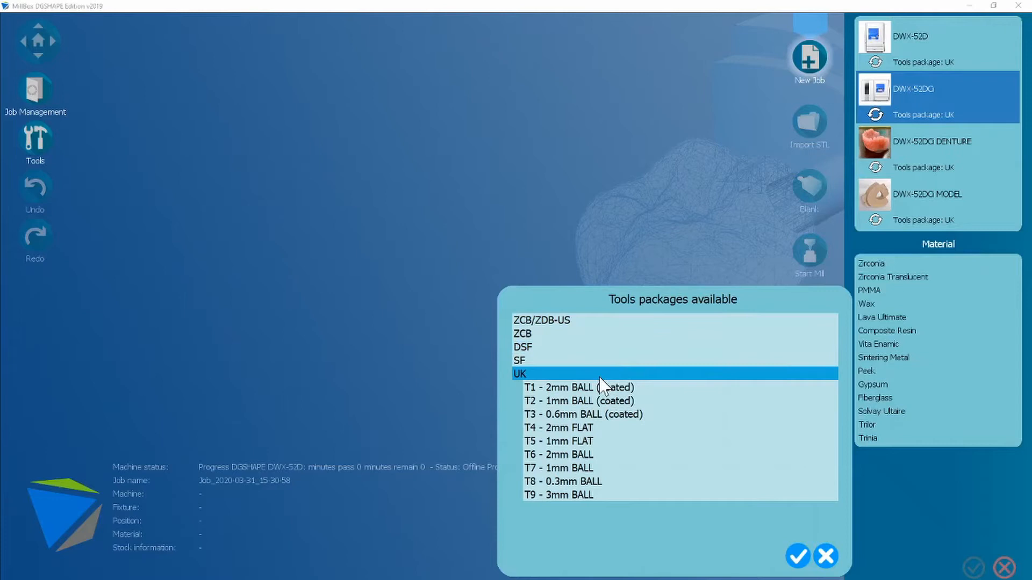
mouse_move(622, 503)
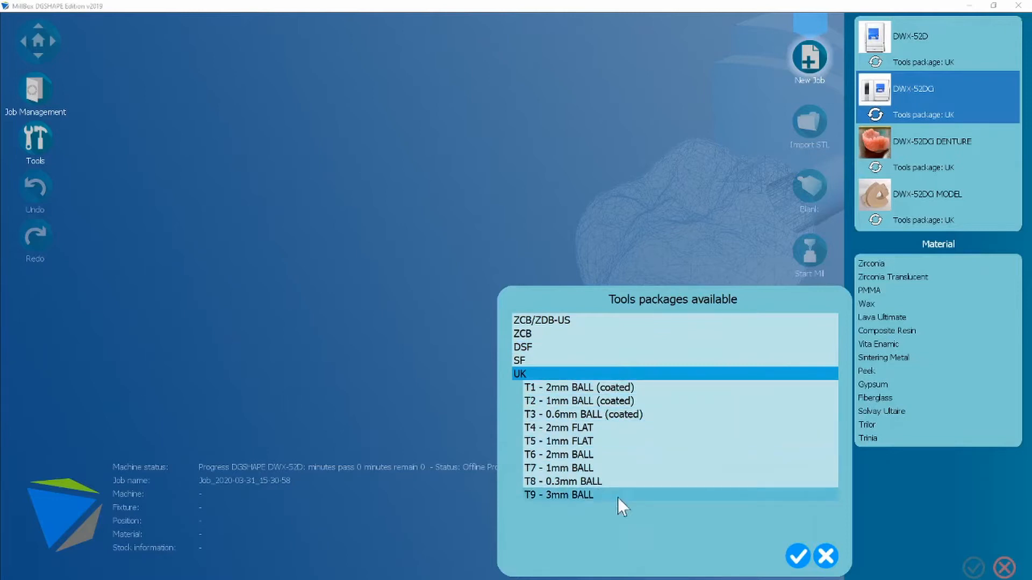
left_click(796, 556)
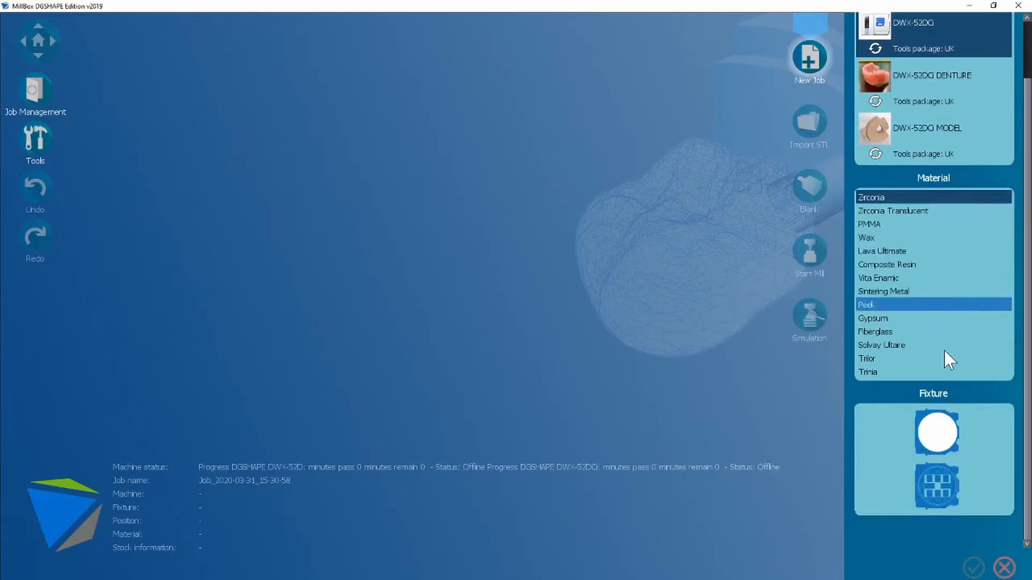
Choose Zirconia with the disc fixture and confirm the job setup
left_click(933, 431)
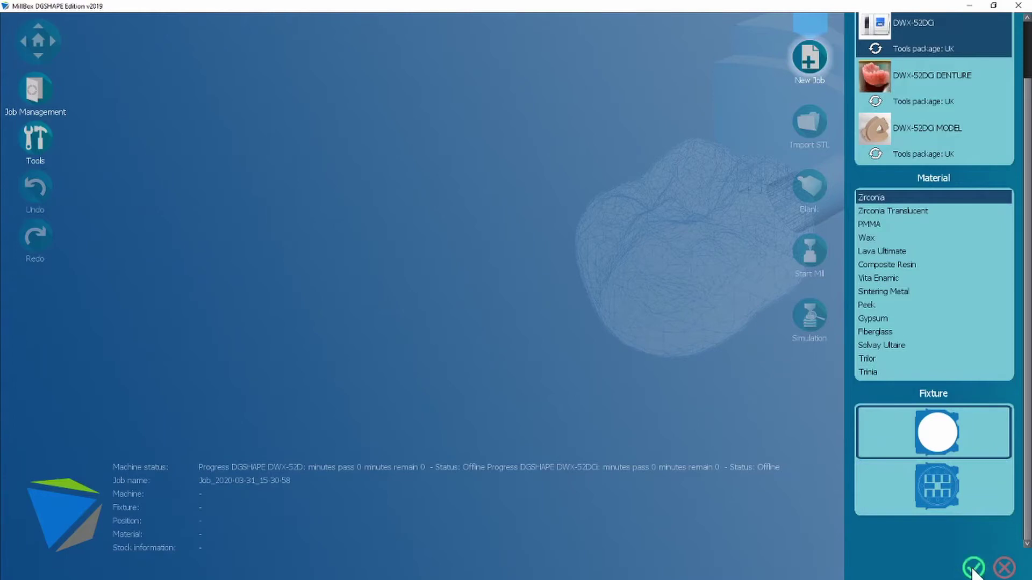
left_click(974, 568)
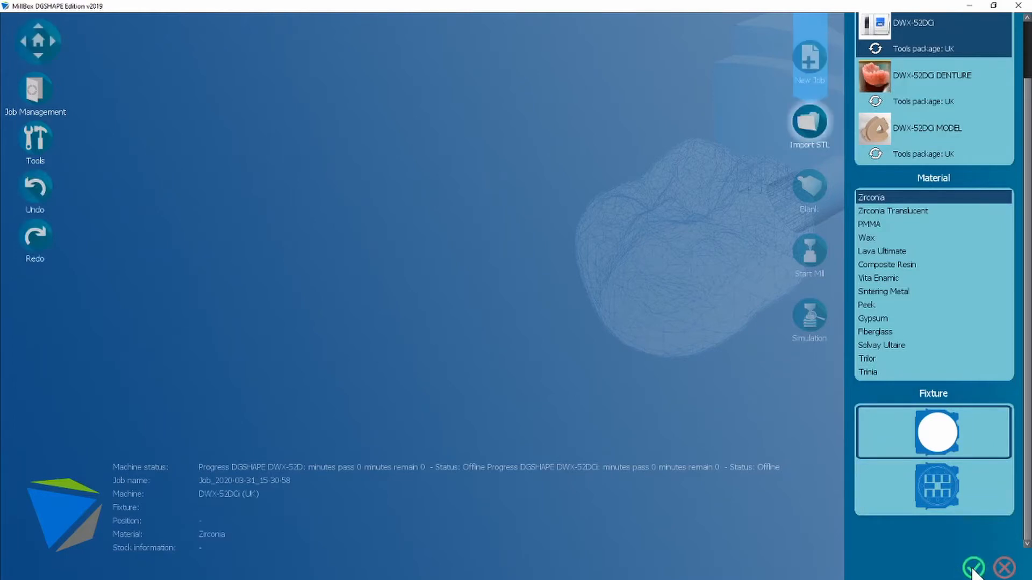
Import FC_POST_MOLAR_1.stl as a Full Contour Crown into the zirconia job
left_click(974, 567)
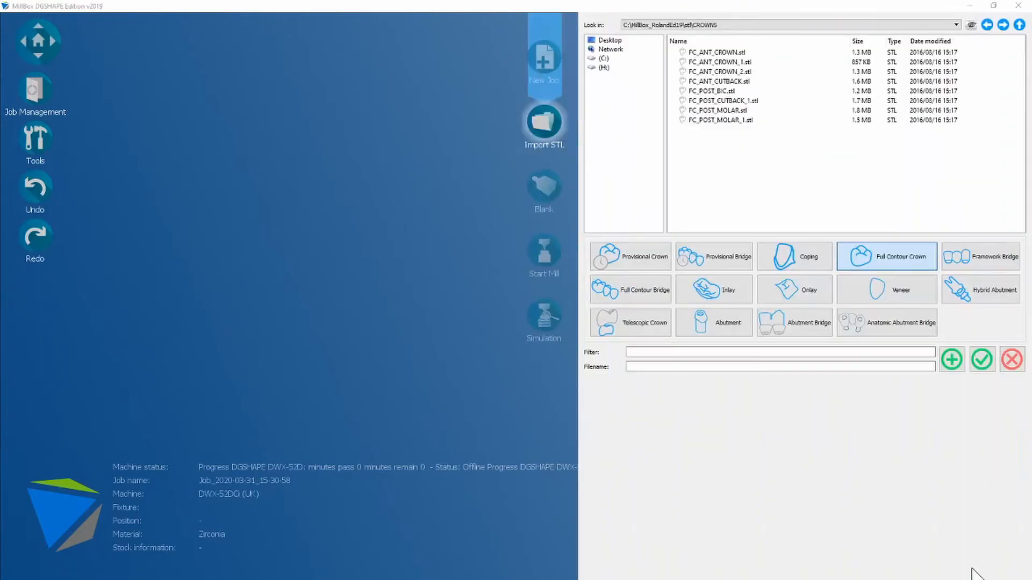
mouse_move(697, 194)
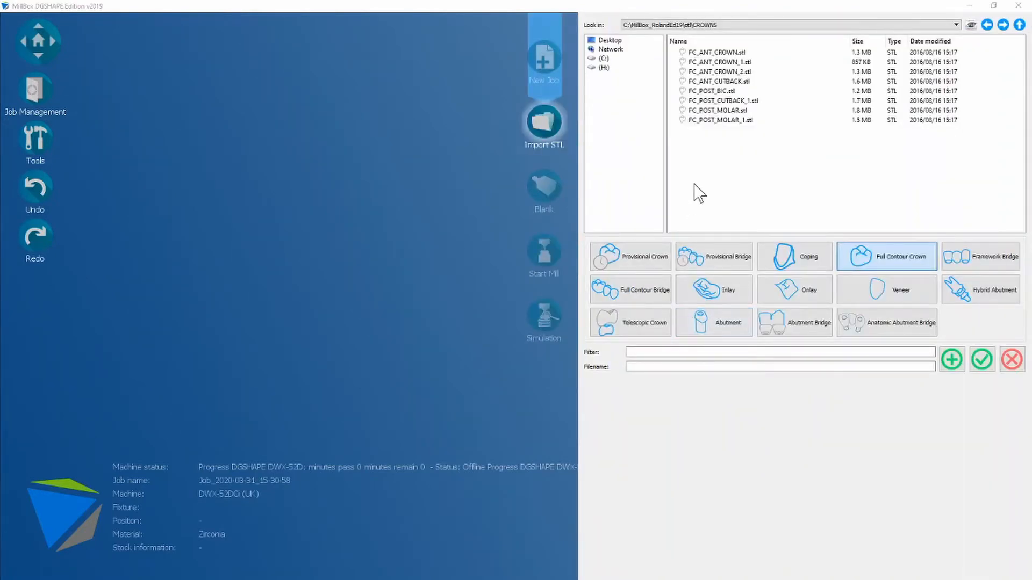
mouse_move(704, 164)
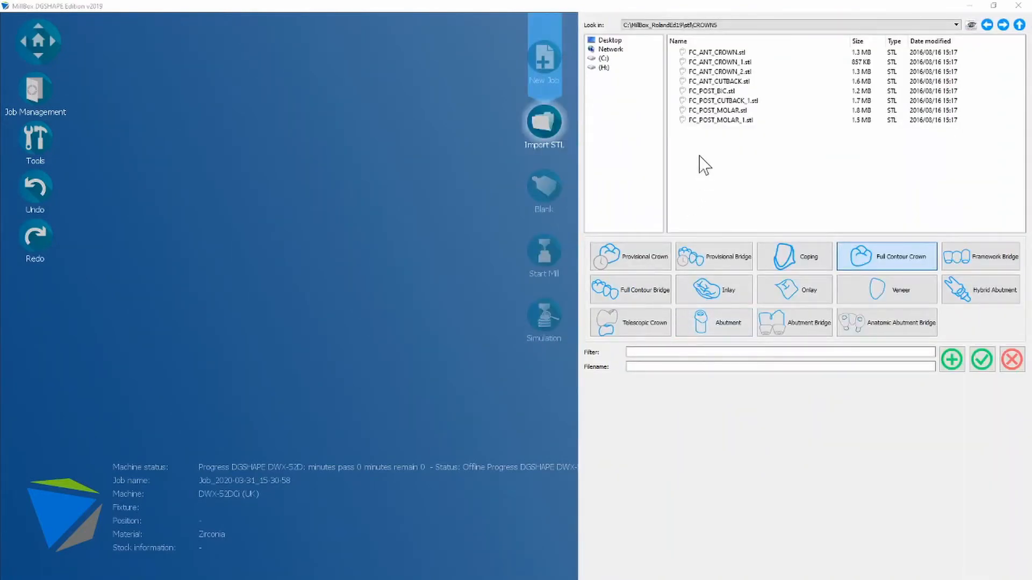
left_click(719, 119)
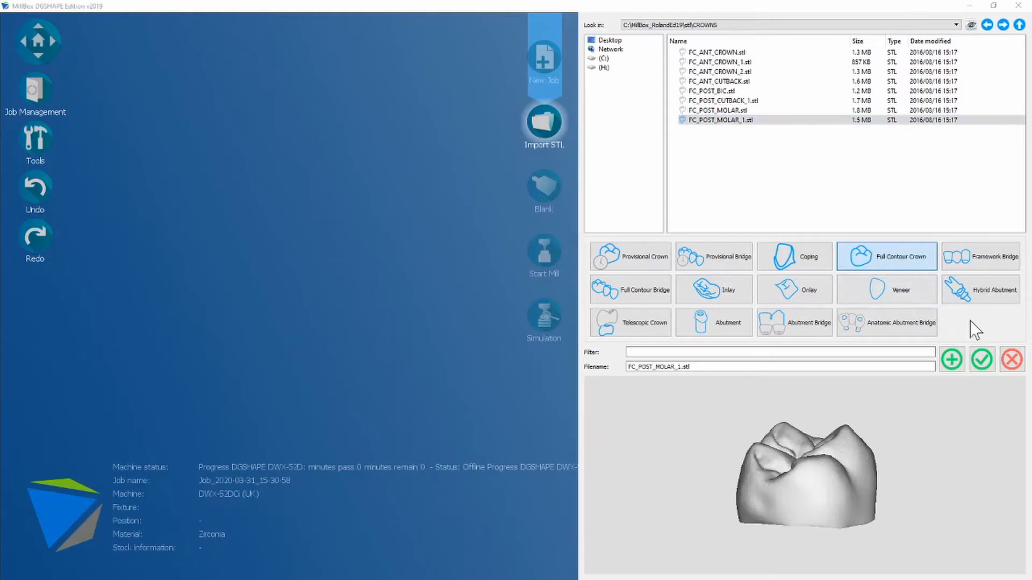
left_click(716, 110)
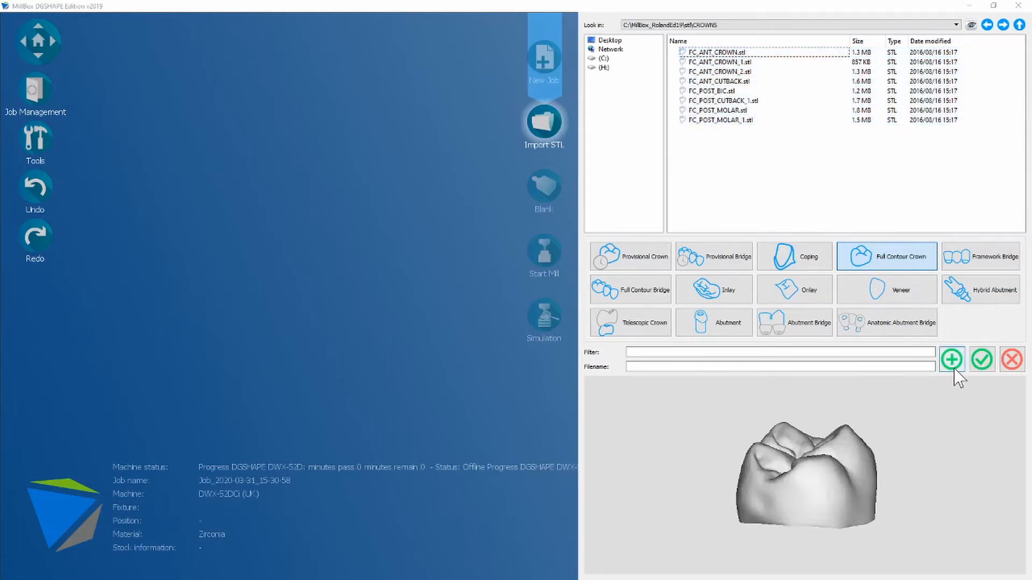
mouse_move(843, 273)
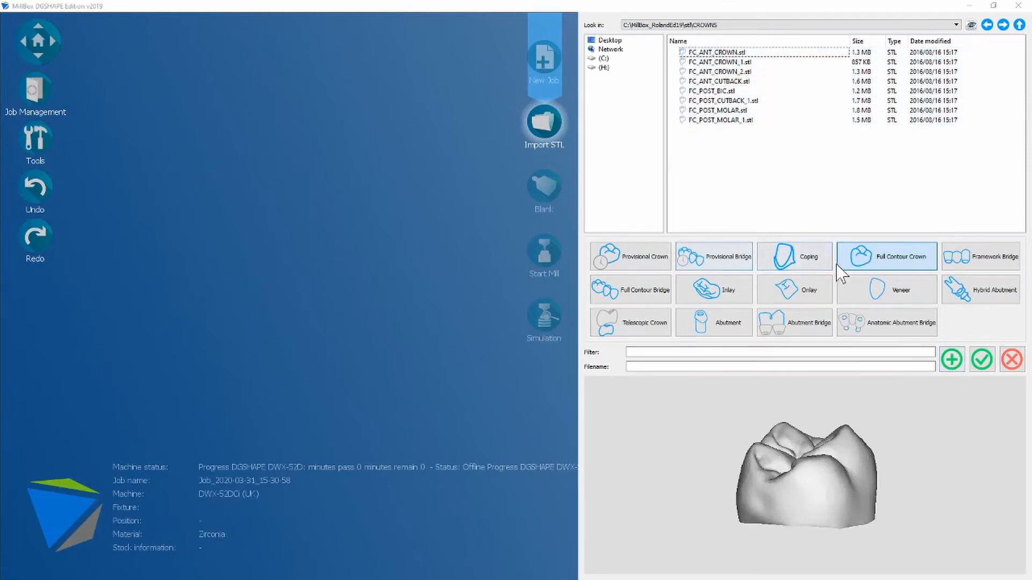
left_click(717, 119)
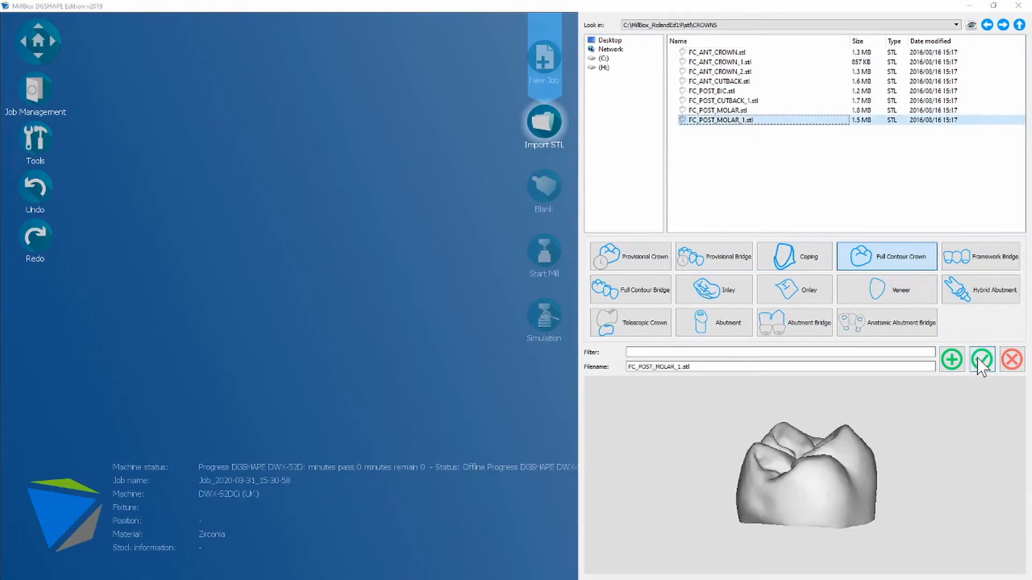
mouse_move(982, 370)
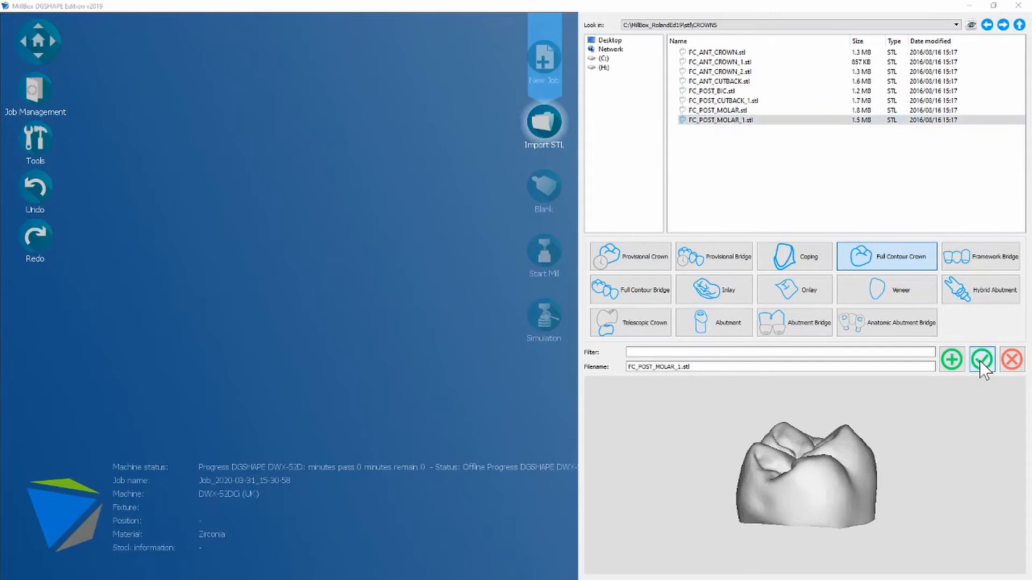
left_click(982, 359)
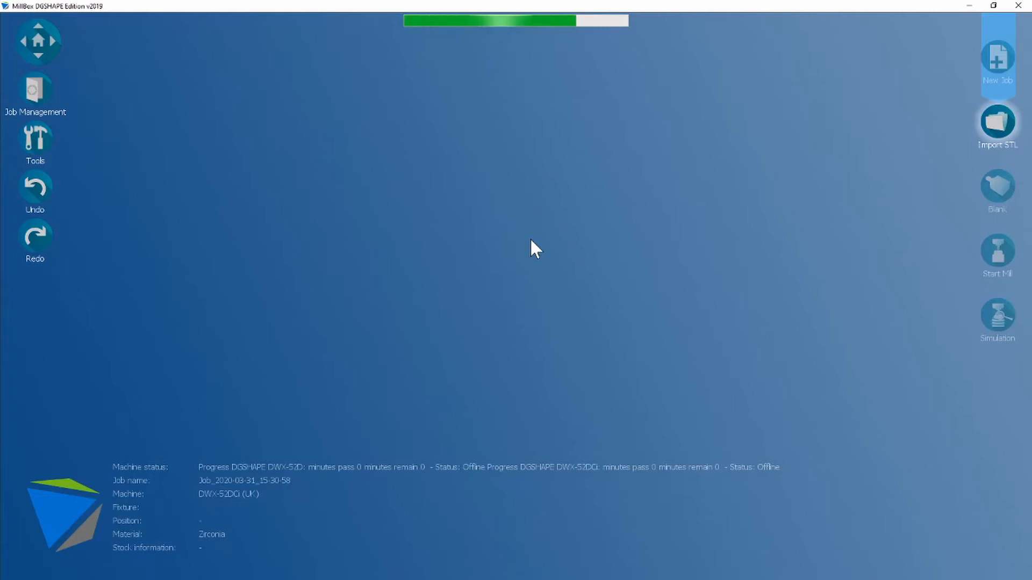
Bring up the Zirconia disc selection panel beside the imported crown
left_click(998, 124)
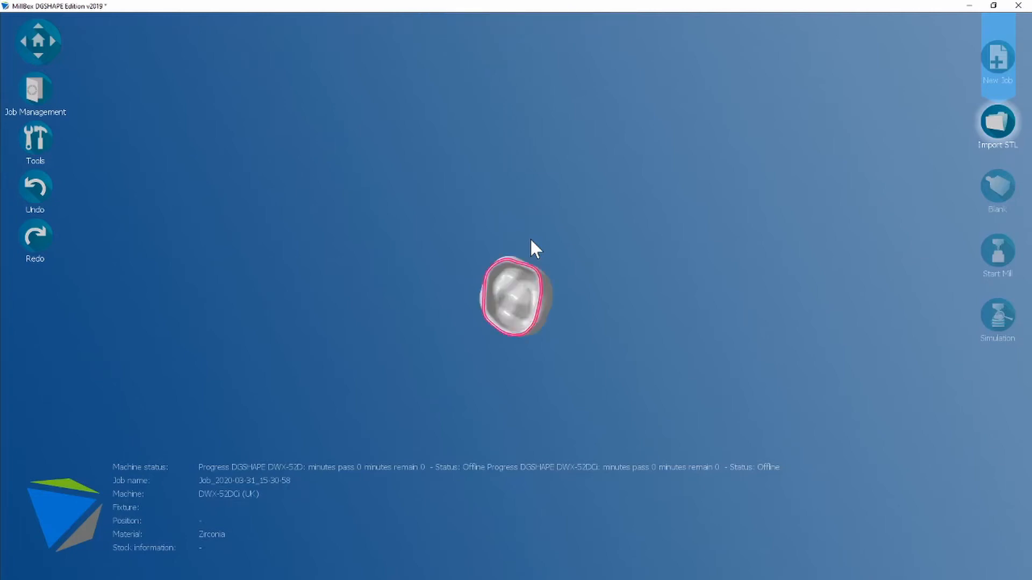
left_click(513, 296)
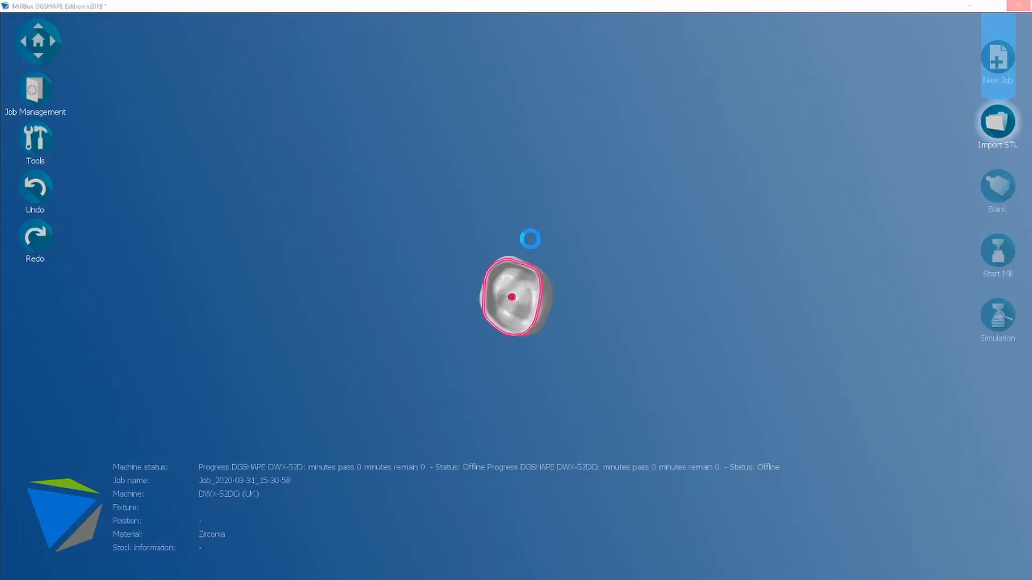
left_click(998, 191)
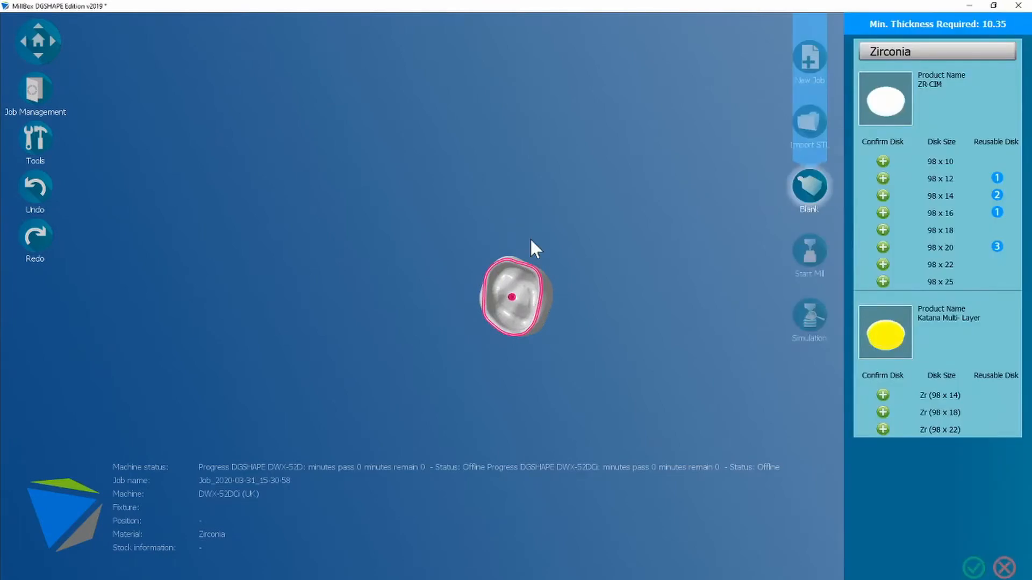
Place the crown in a 98 x 14 ZR-CIM disc and confirm it
left_click(808, 191)
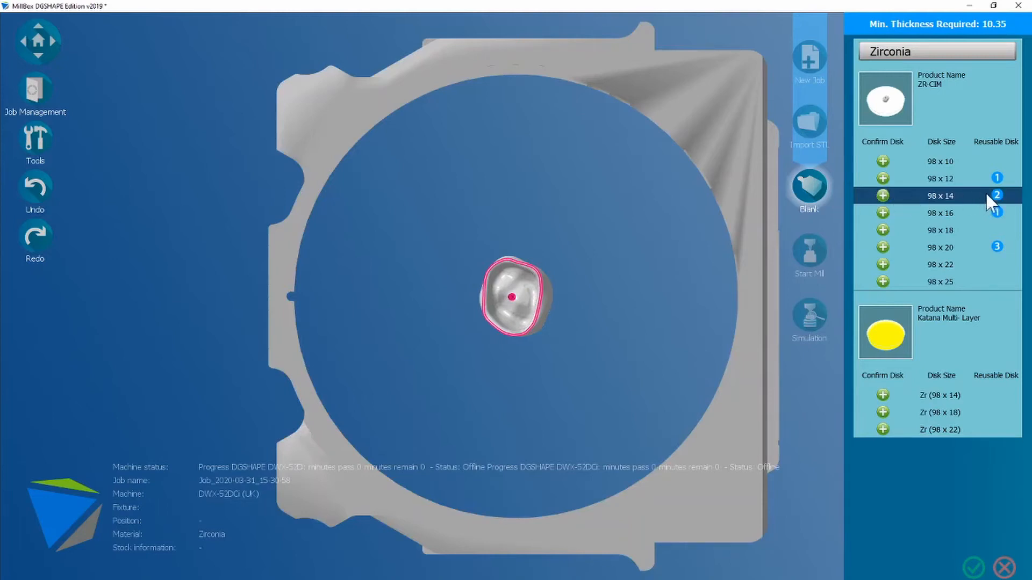
mouse_move(1001, 216)
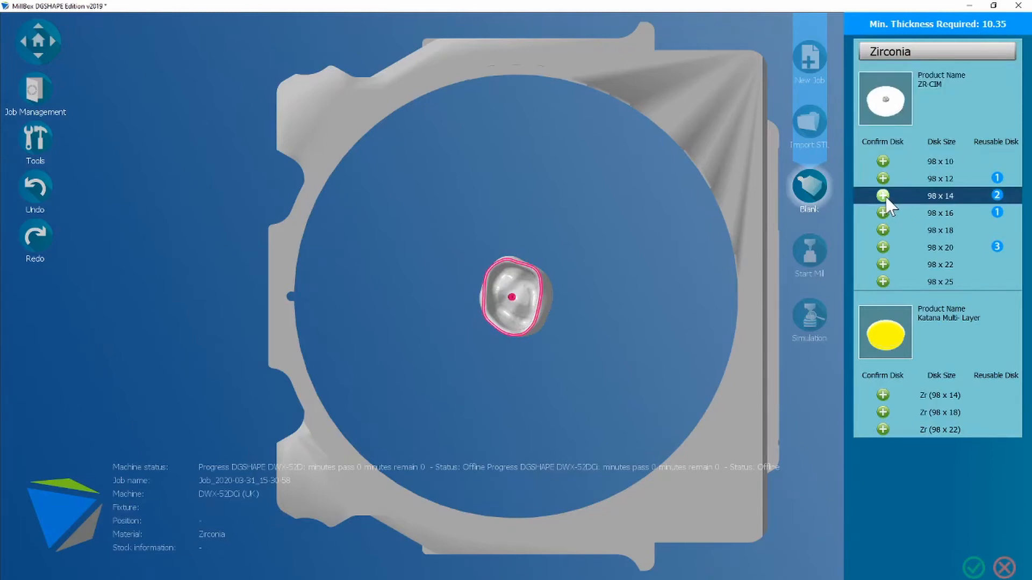
left_click(883, 195)
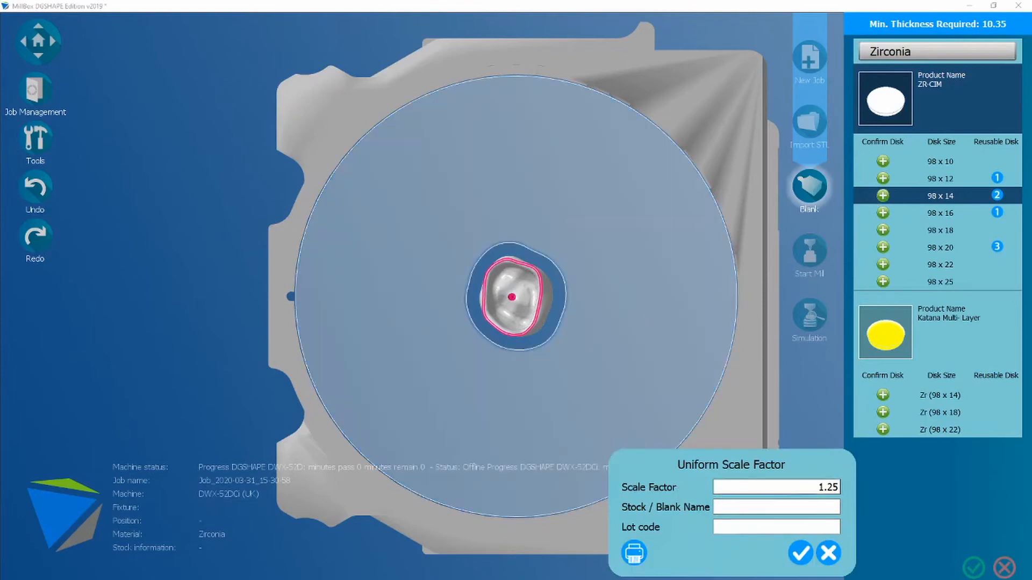
Name the disc stock TEST with lot code 1 and confirm at scale 1.25
left_click(776, 506)
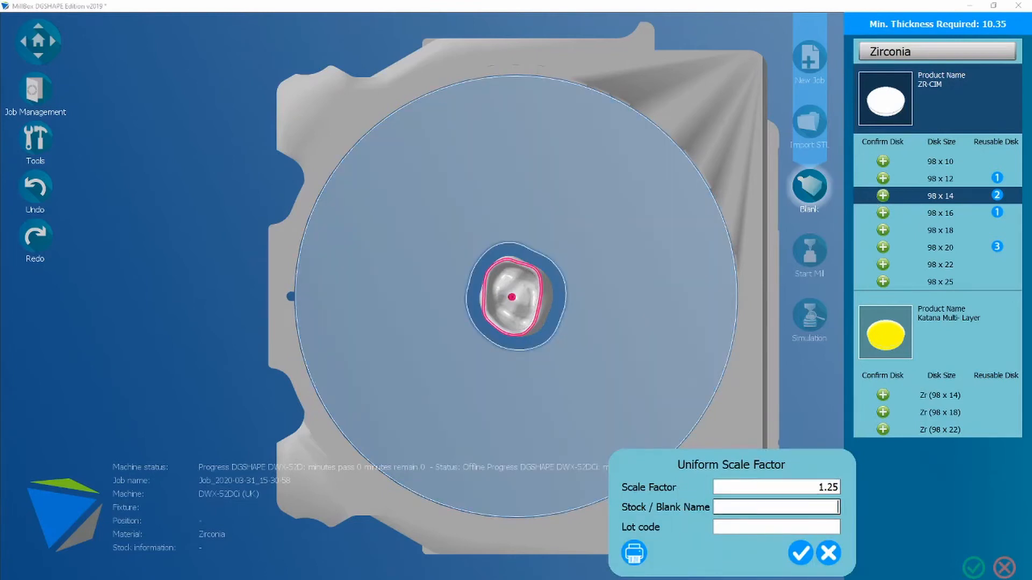
type("TEST")
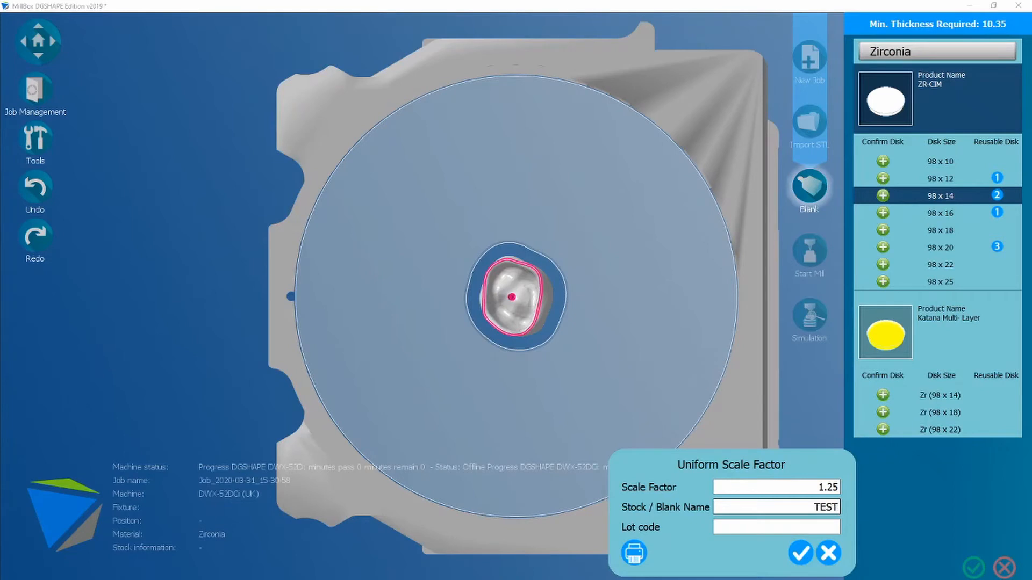
left_click(776, 527)
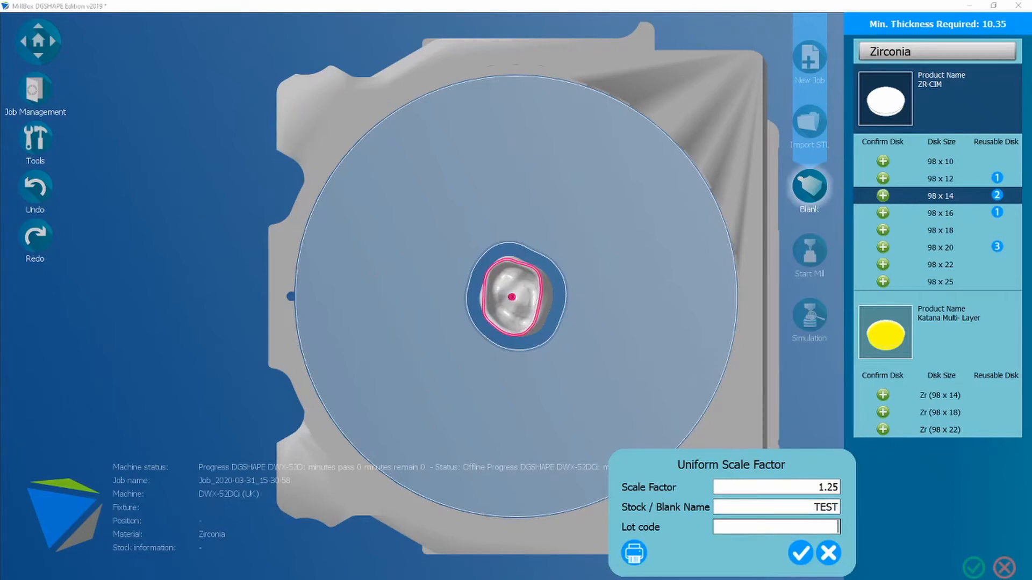
type("1")
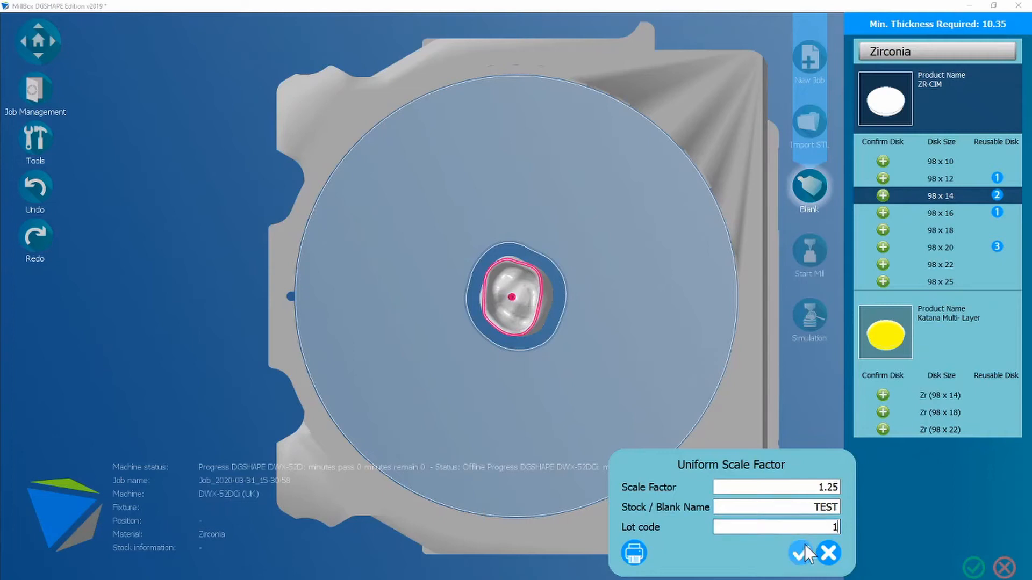
left_click(804, 552)
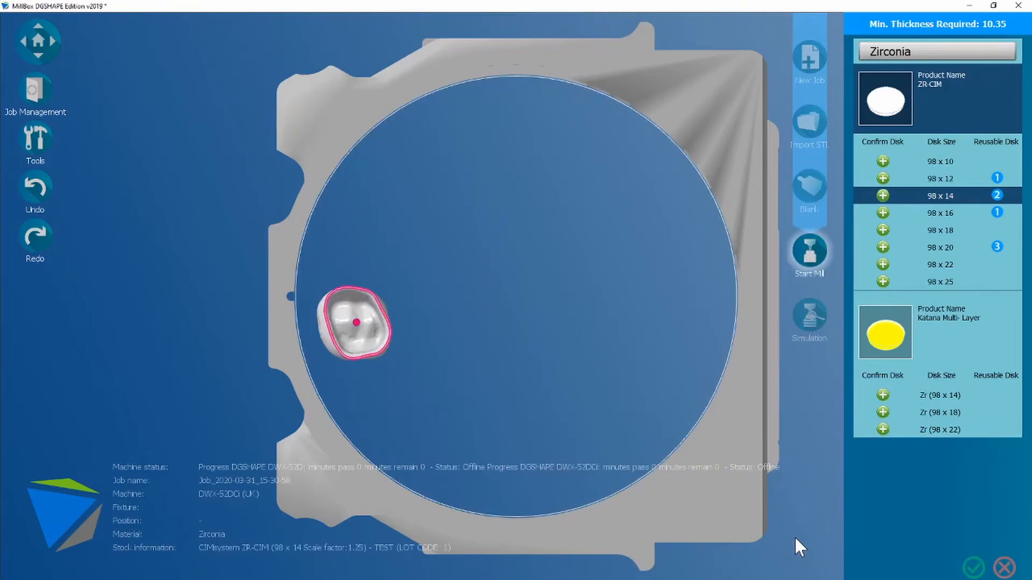
Go to the milling options and the extra tools collection
left_click(808, 254)
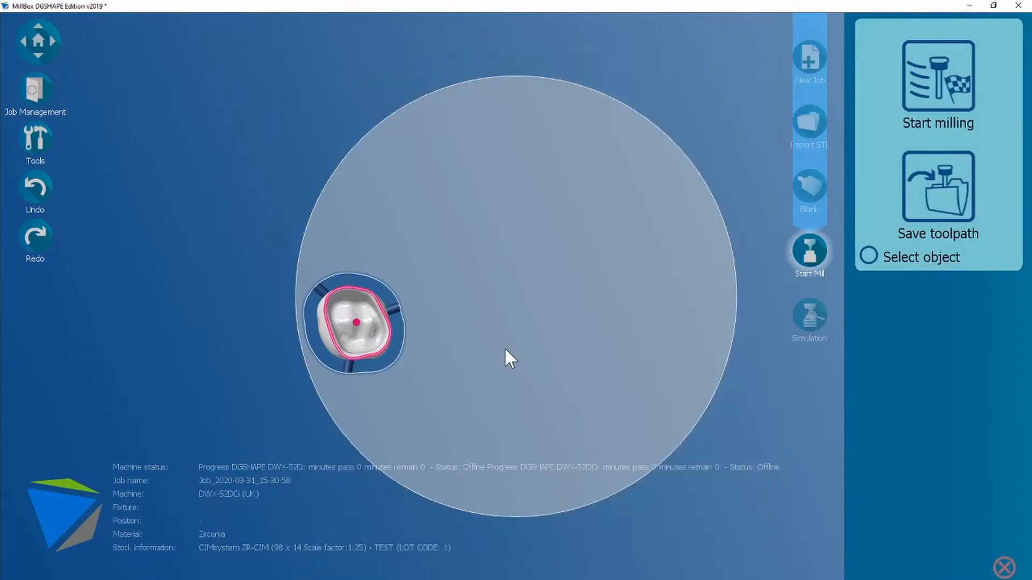
mouse_move(84, 189)
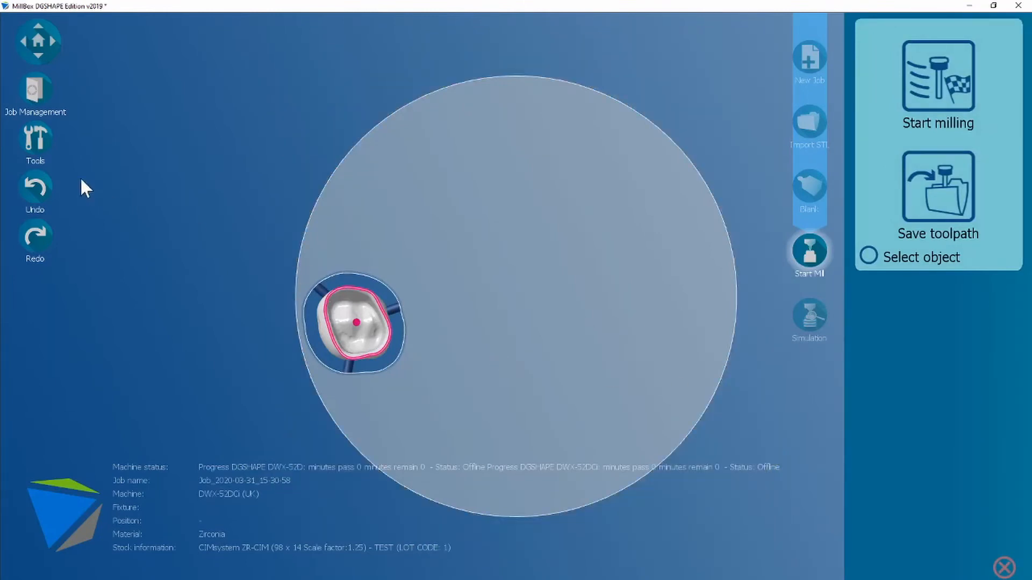
left_click(35, 139)
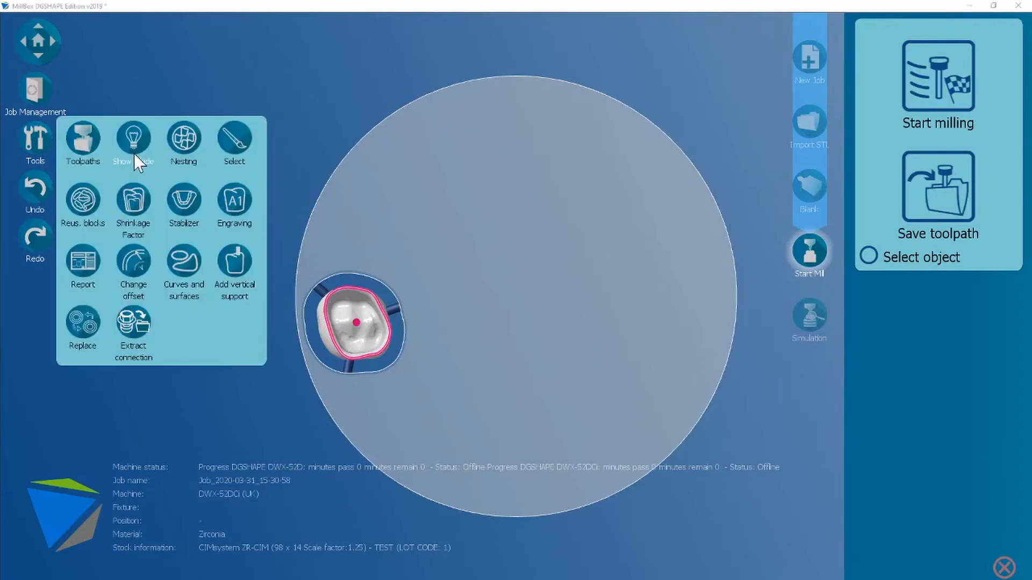
left_click(134, 143)
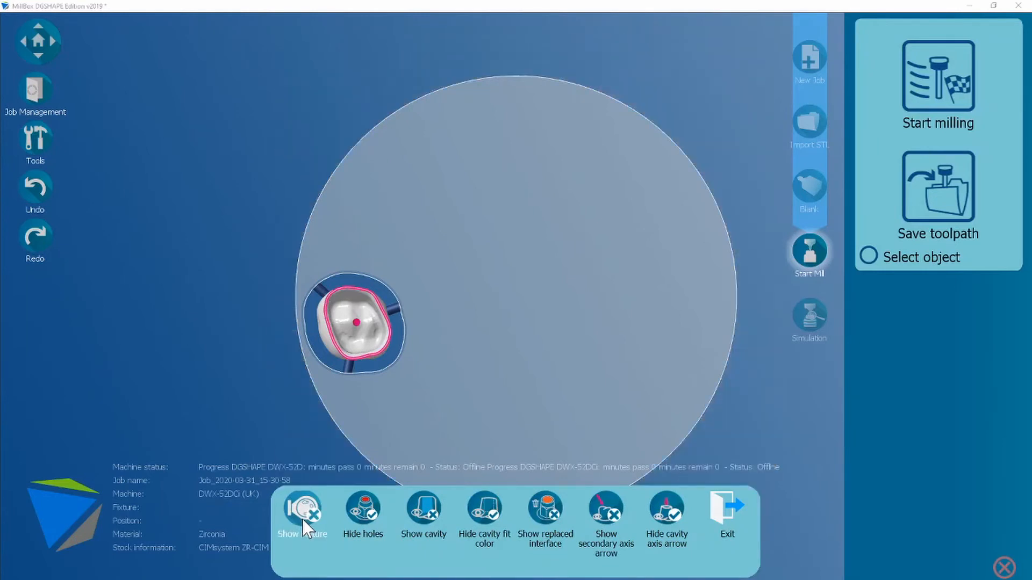
left_click(302, 517)
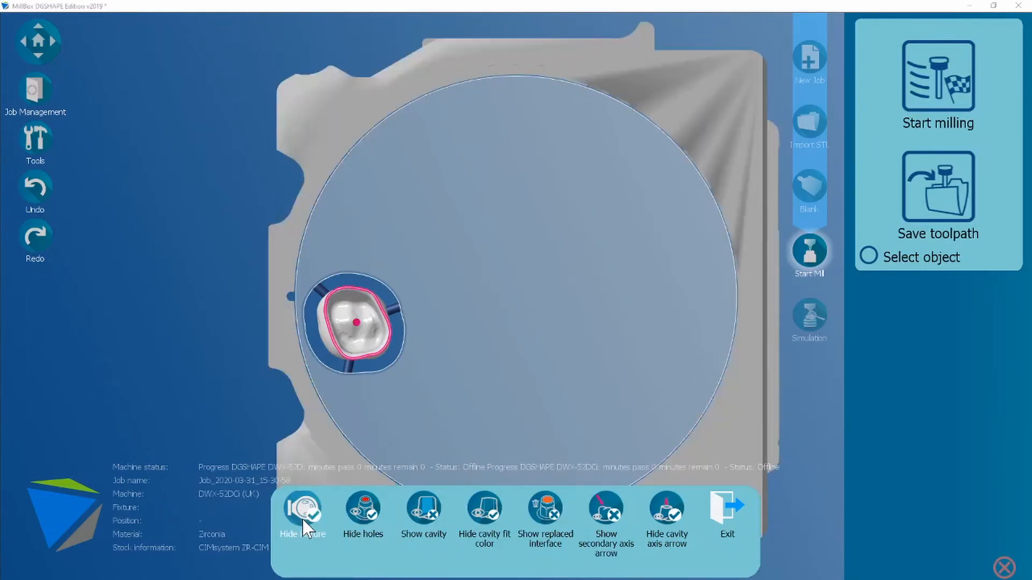
left_click(302, 515)
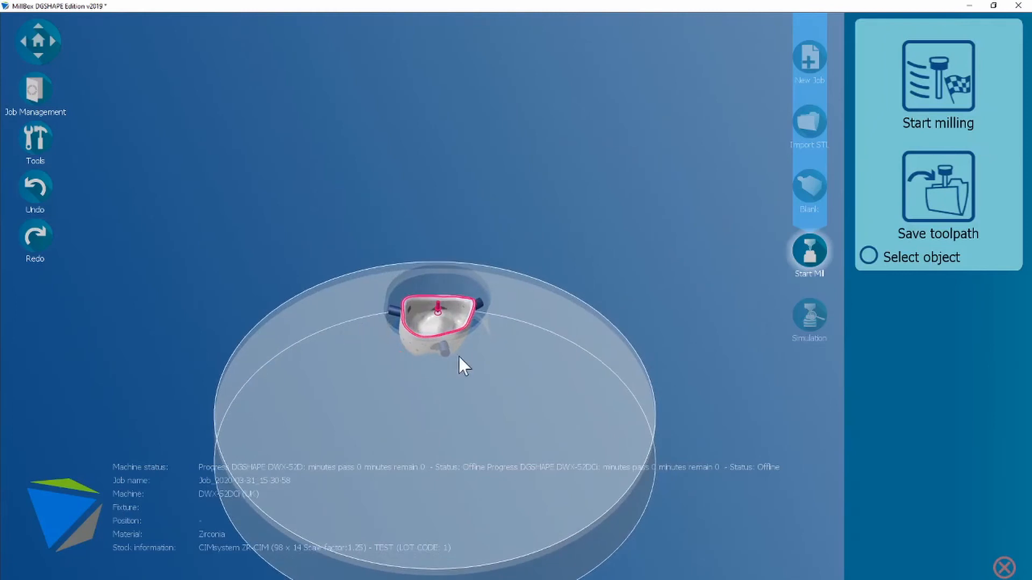
Inspect a crown connector's 2 mm settings and list the pin types, keeping Not-Cuttable
left_click(444, 341)
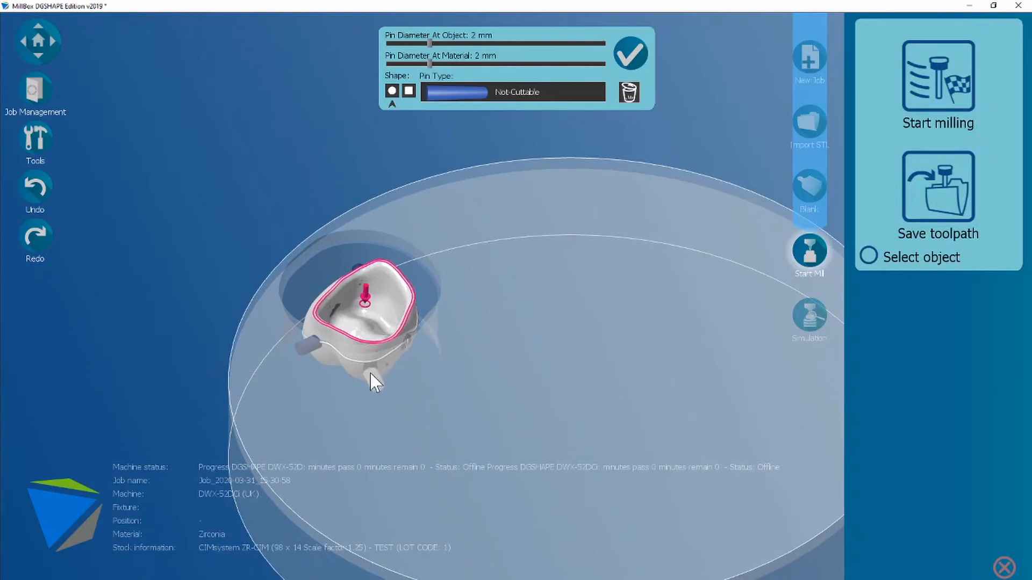
mouse_move(458, 385)
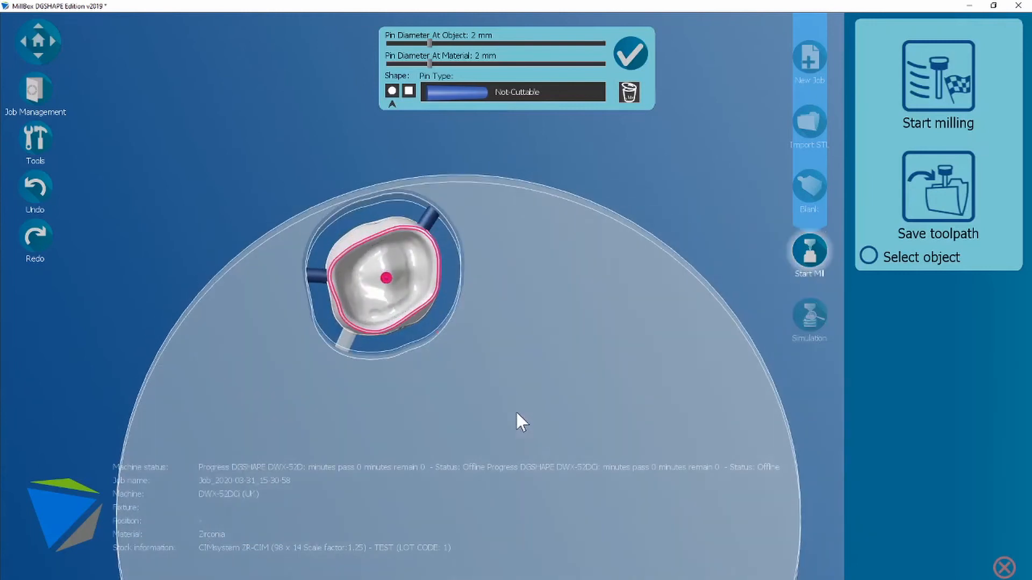
left_click(512, 92)
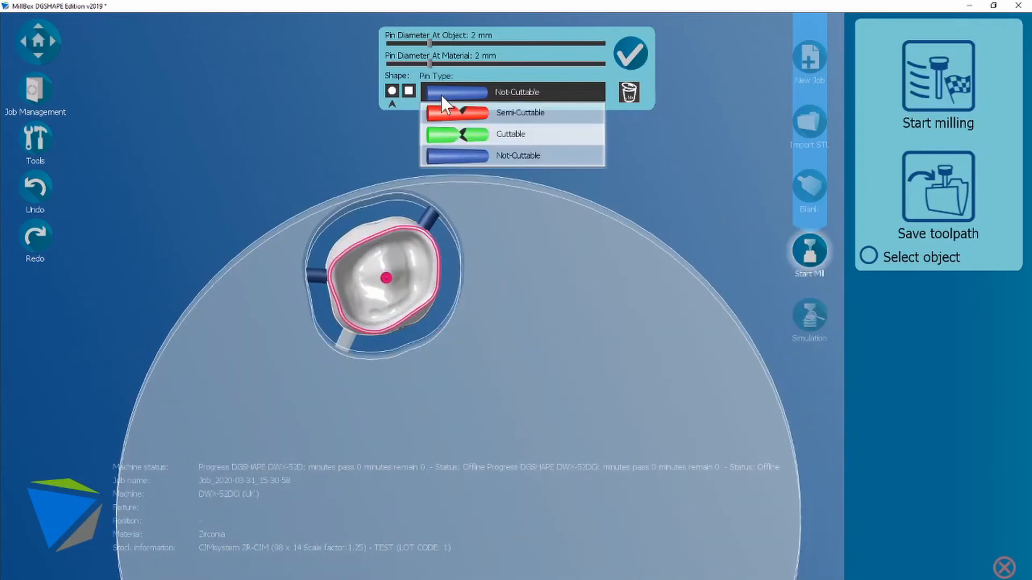
mouse_move(471, 125)
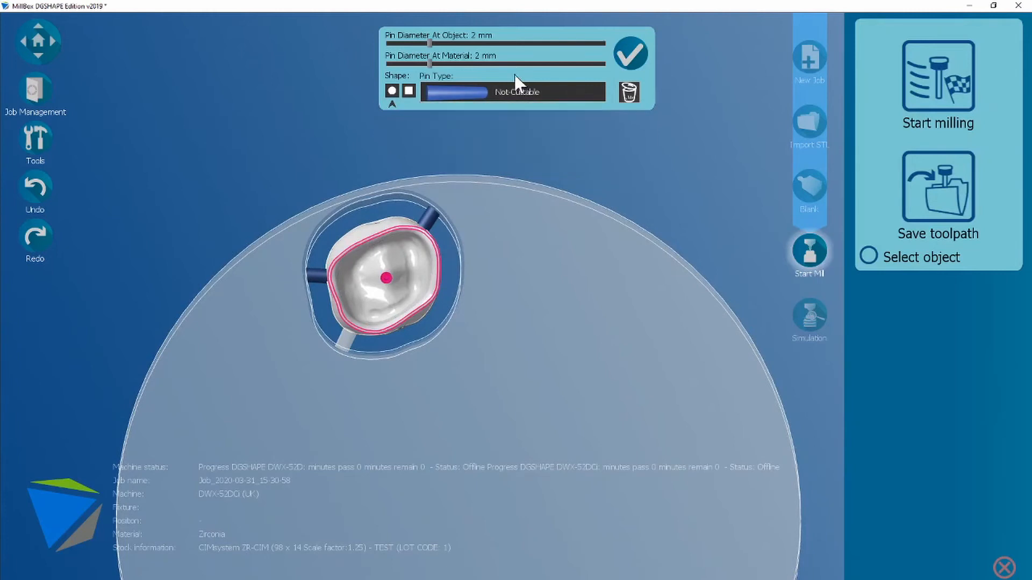
mouse_move(413, 107)
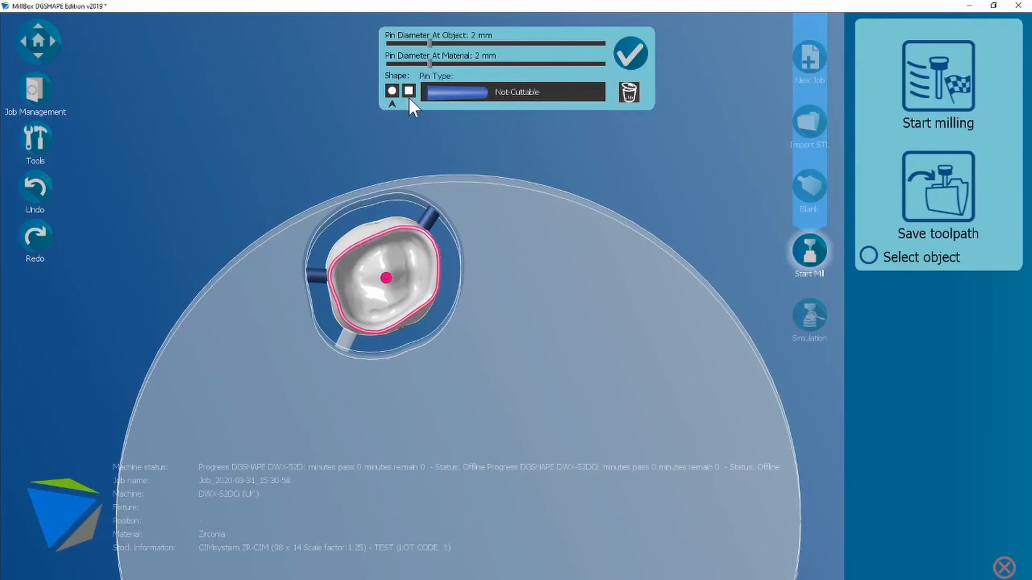
mouse_move(481, 184)
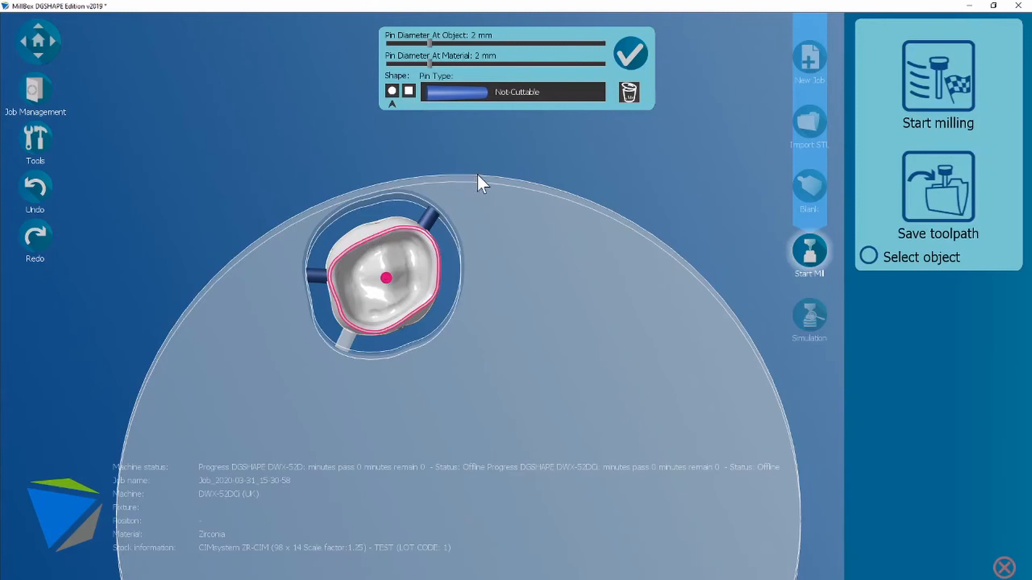
mouse_move(605, 176)
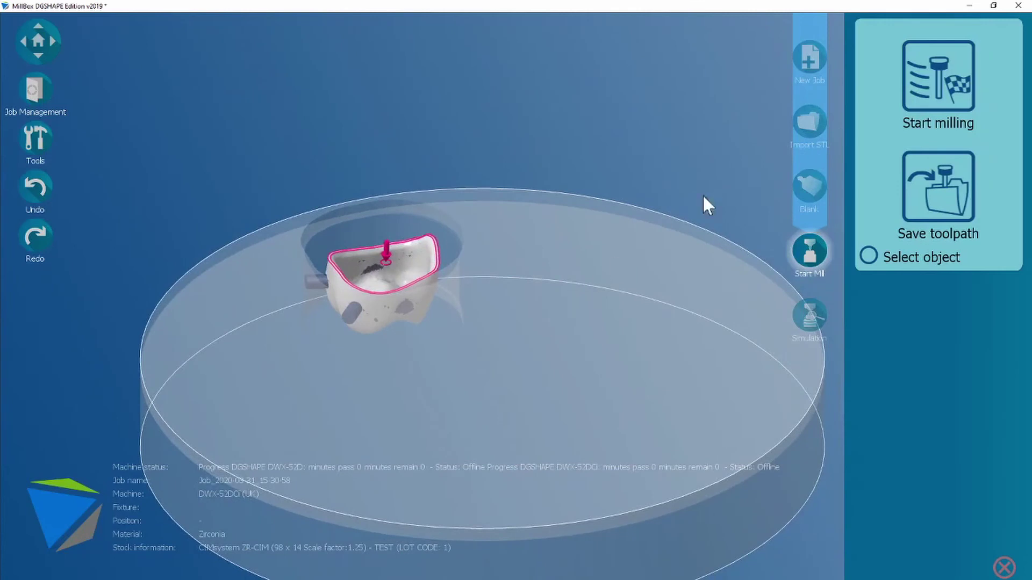
mouse_move(971, 98)
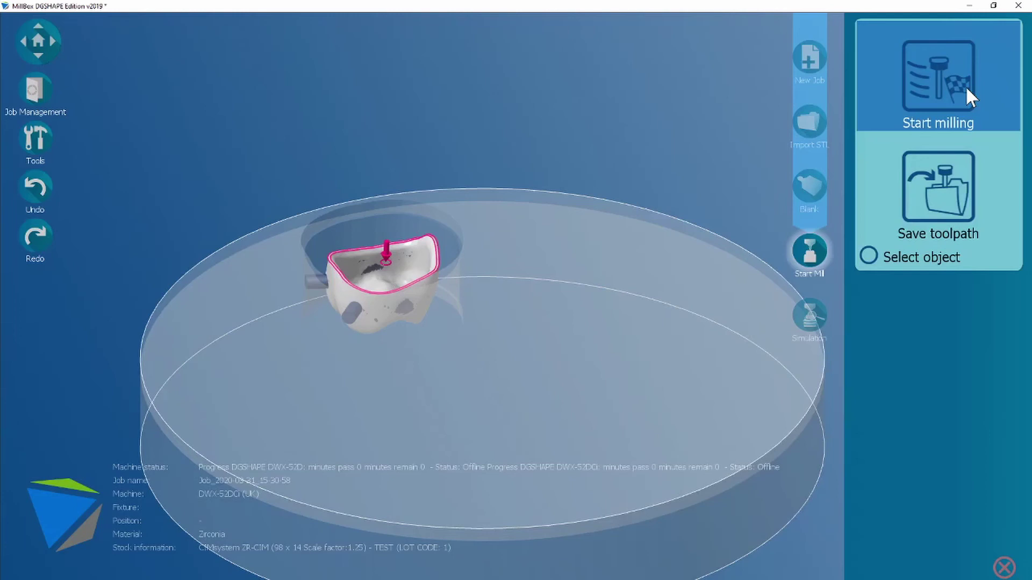
mouse_move(938, 191)
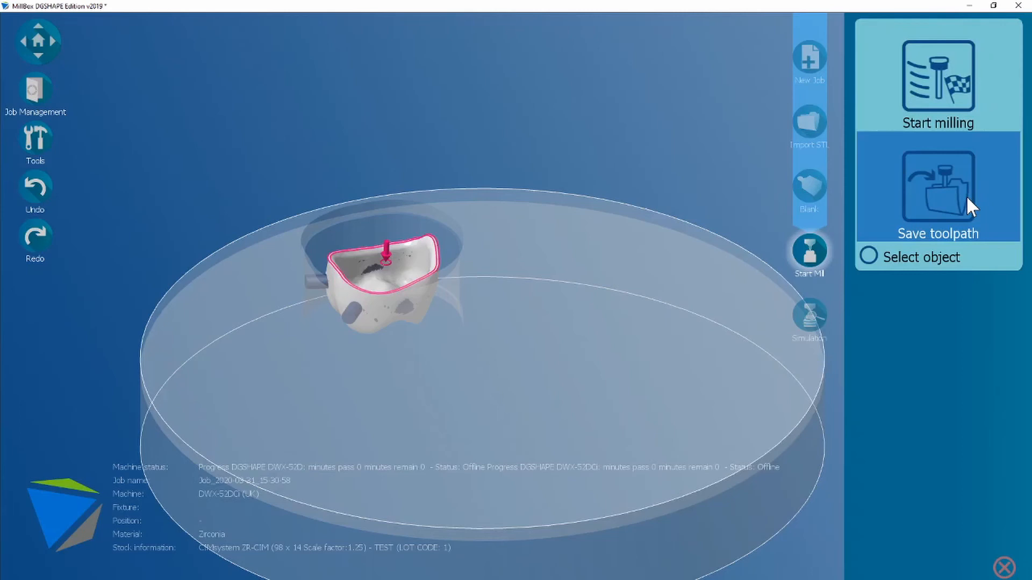
Save the toolpath with adapter code A
left_click(938, 192)
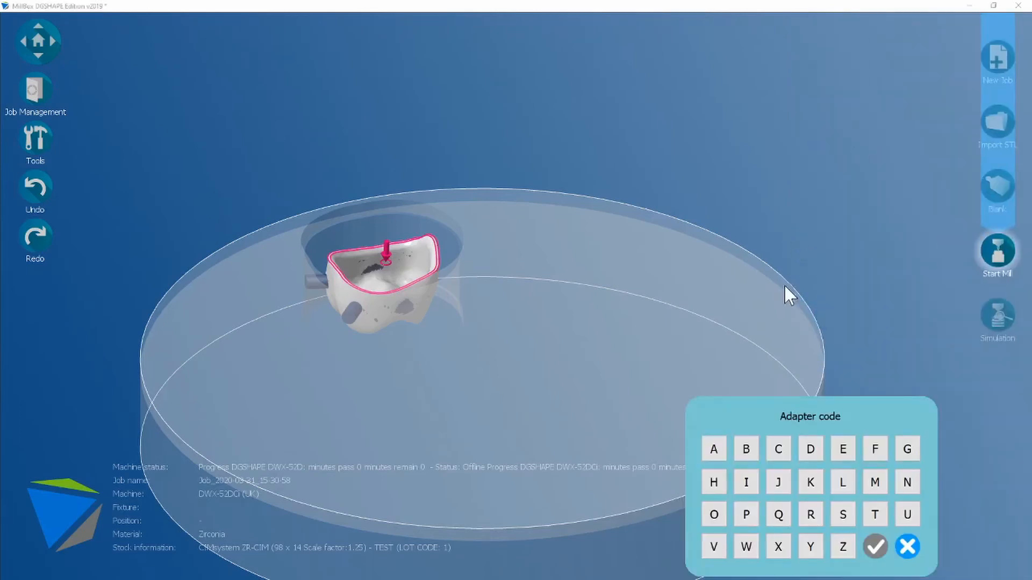
mouse_move(829, 431)
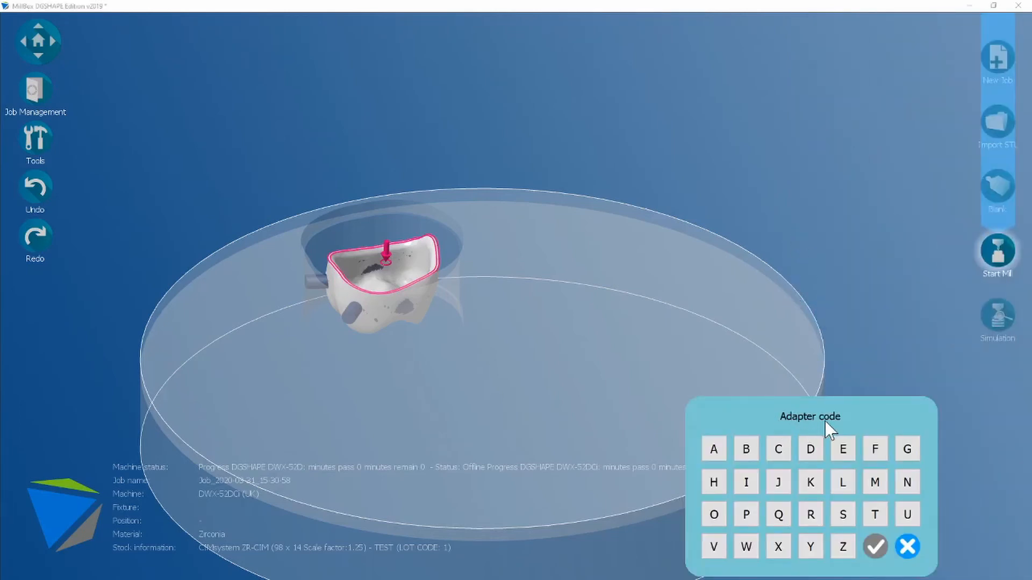
left_click(713, 449)
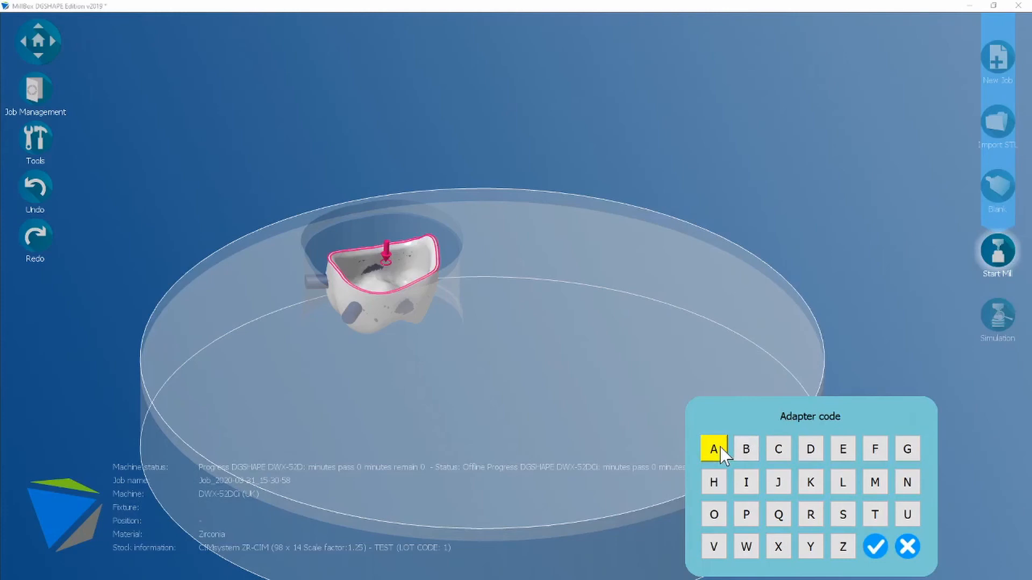
left_click(875, 547)
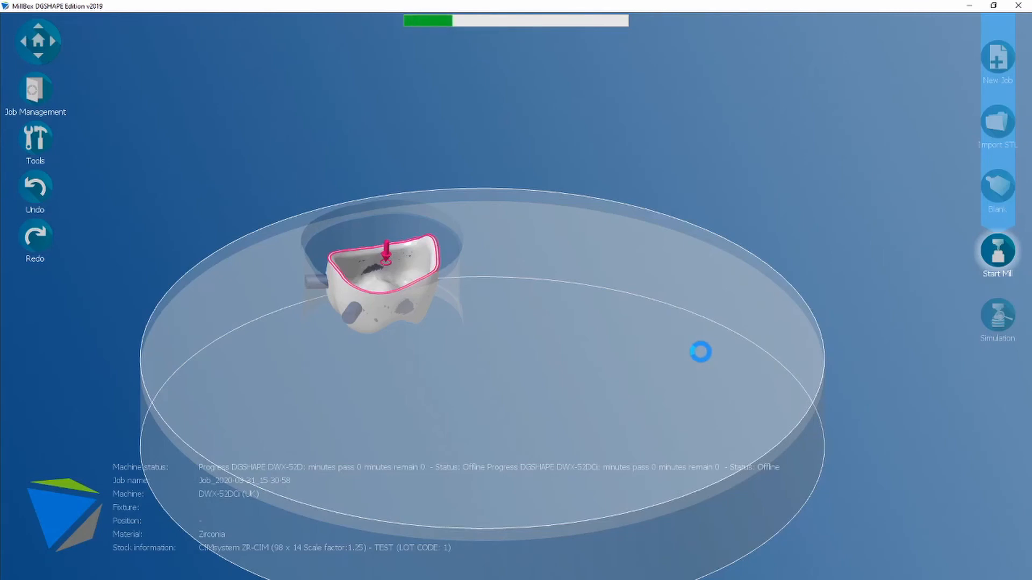
Enable 3+2 Automatic external undercuts and 0.3mm secondary anatomy detail, then confirm the milling options
left_click(997, 252)
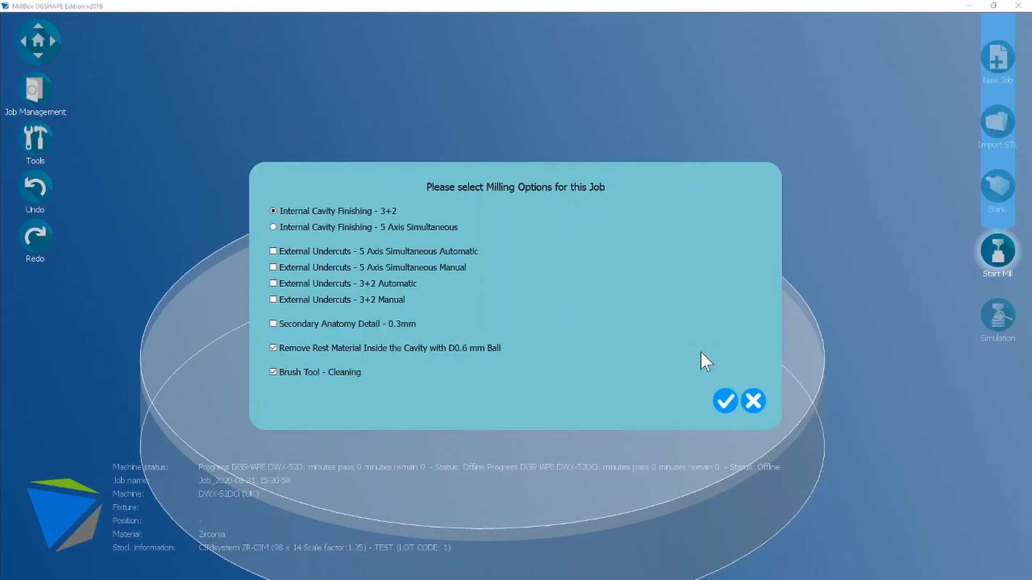
mouse_move(638, 301)
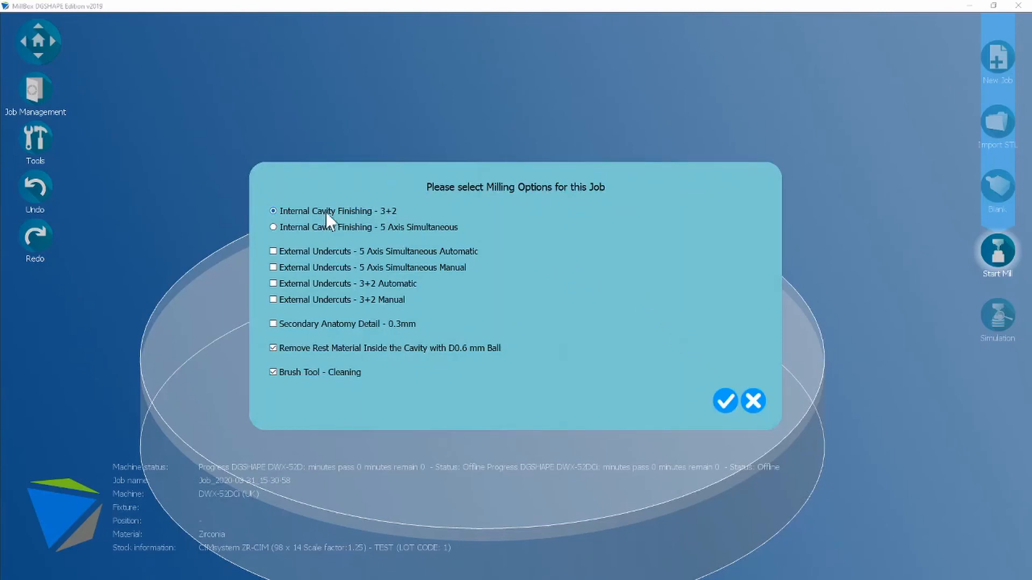
mouse_move(354, 245)
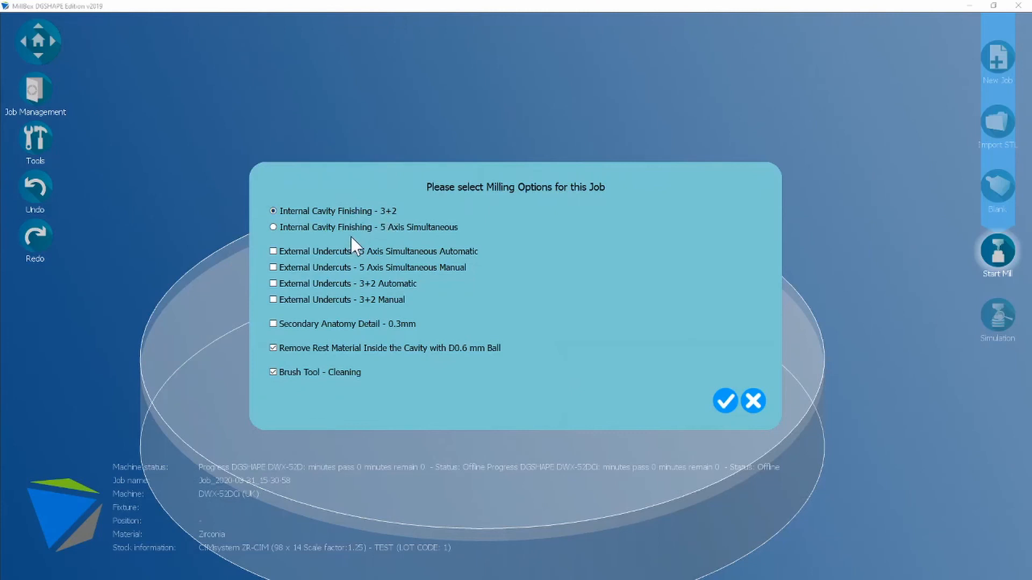
mouse_move(275, 286)
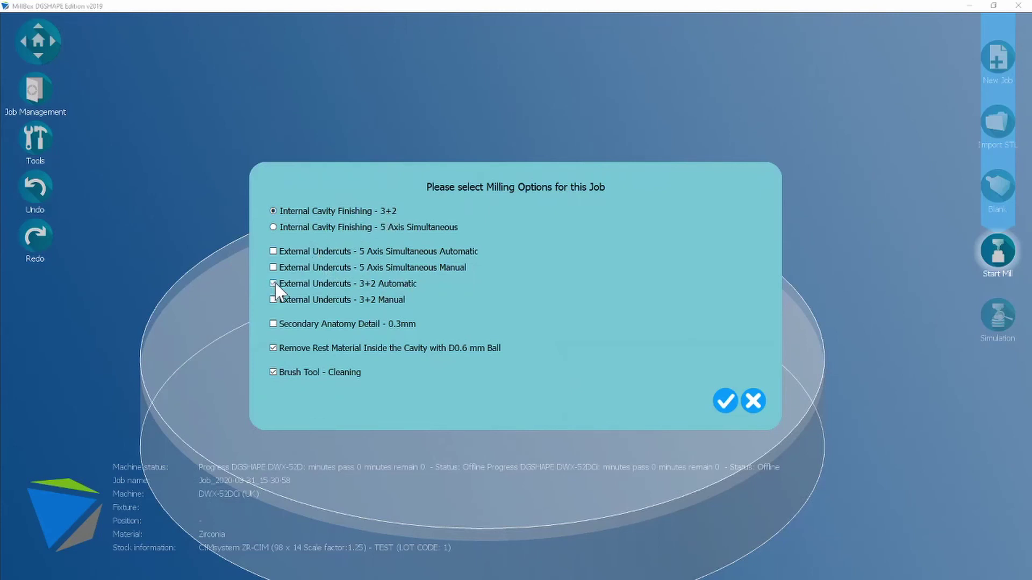
left_click(273, 283)
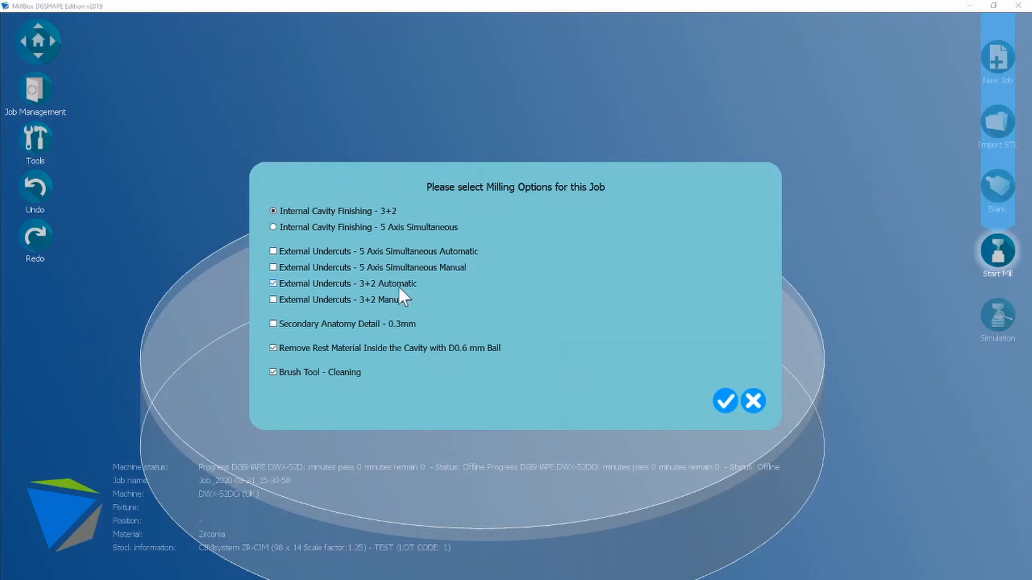
mouse_move(424, 300)
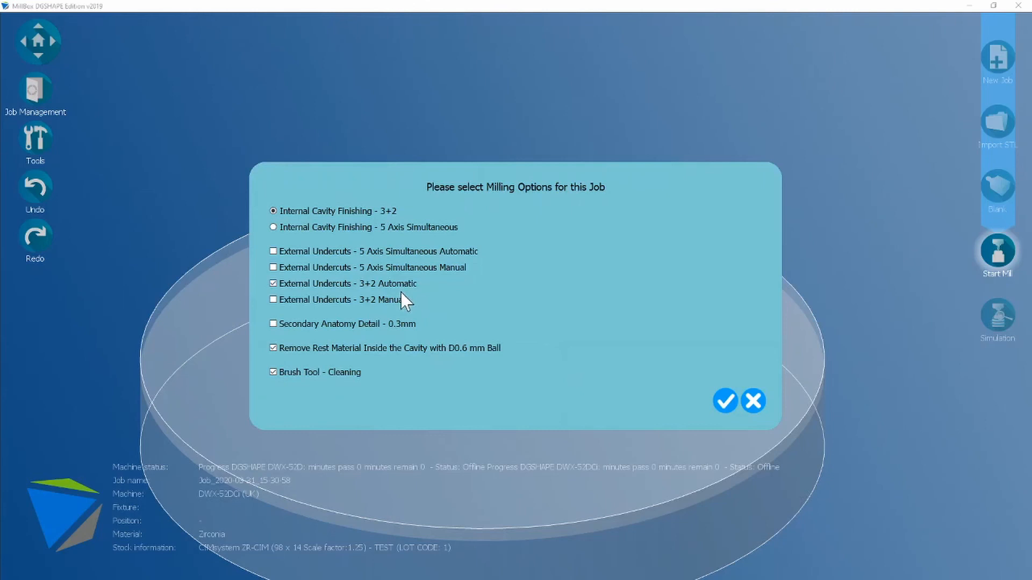
mouse_move(71, 163)
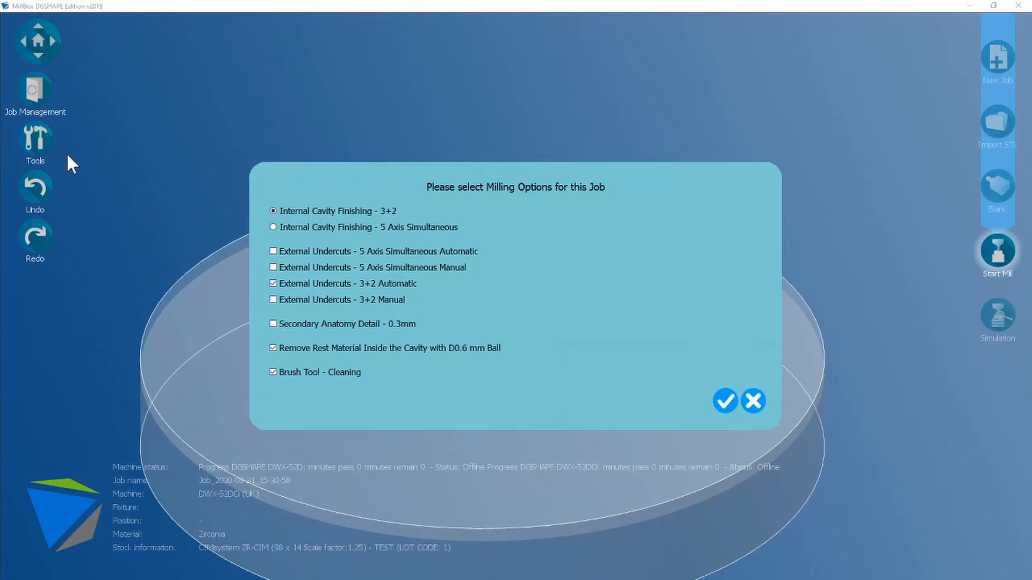
mouse_move(46, 143)
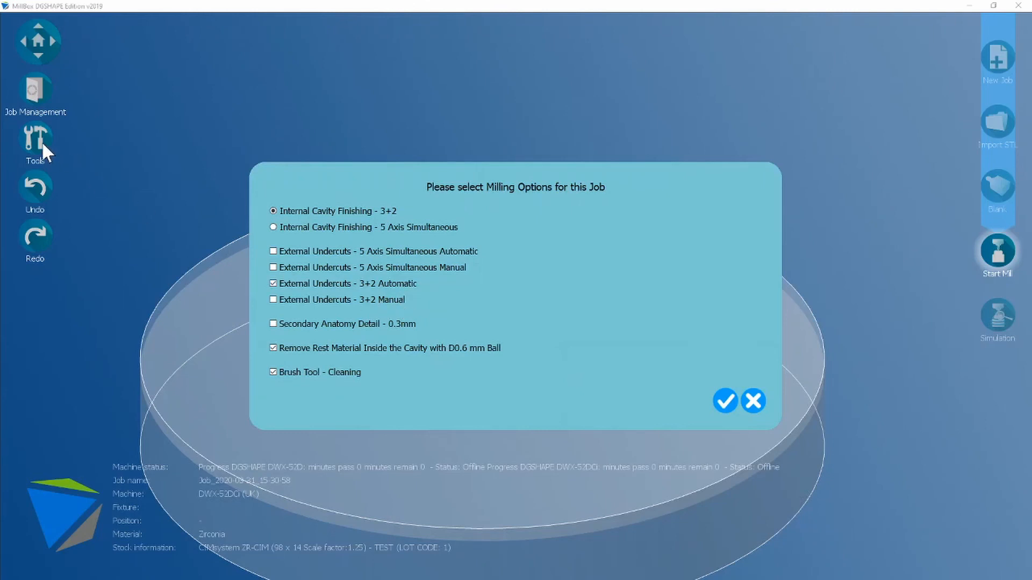
mouse_move(326, 304)
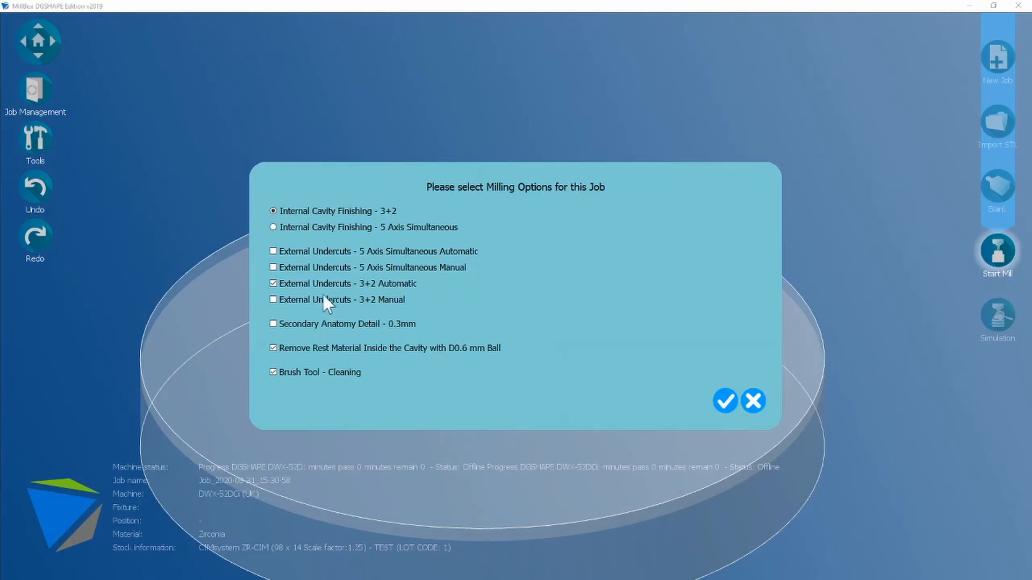
mouse_move(313, 327)
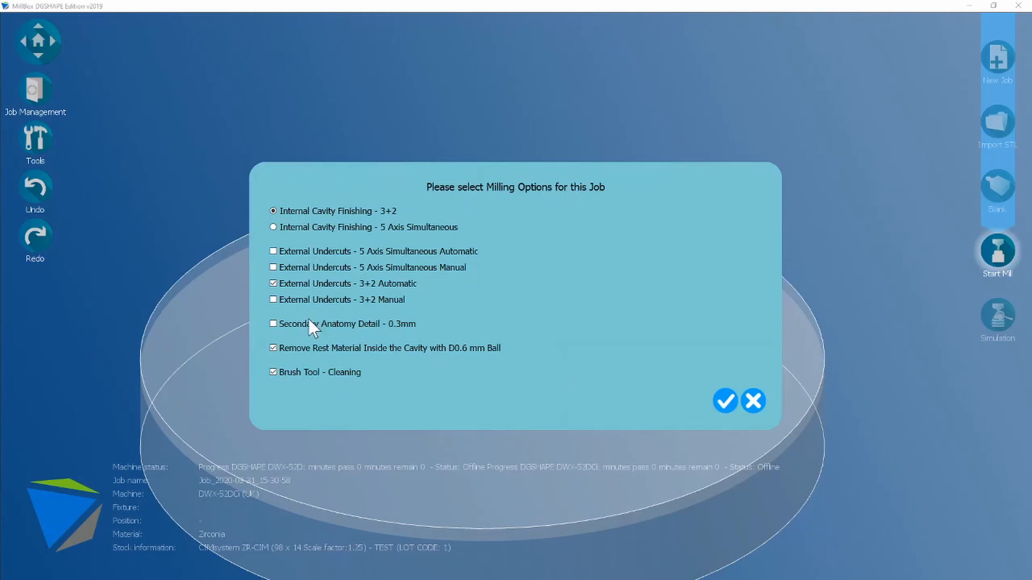
left_click(272, 324)
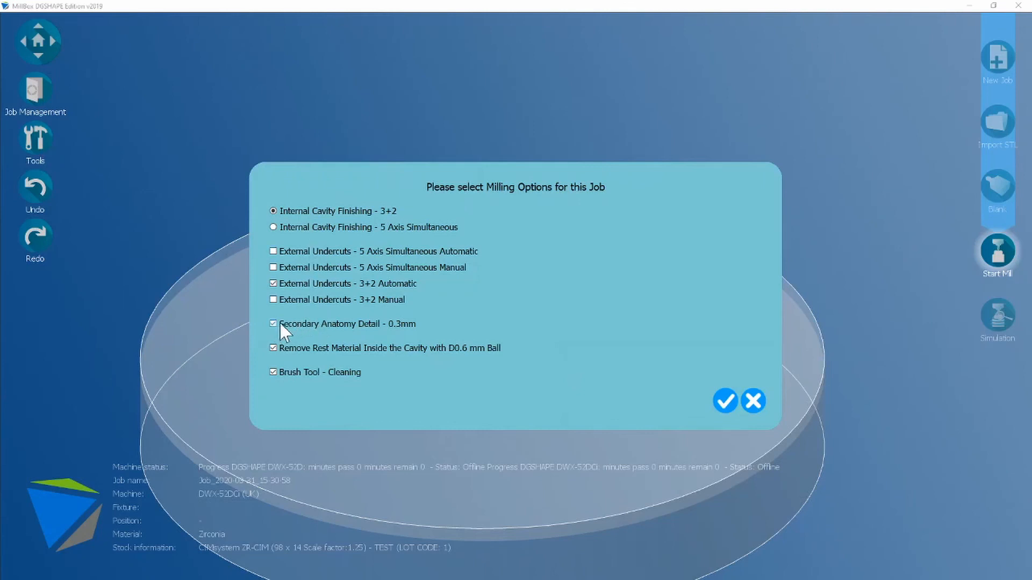
mouse_move(311, 362)
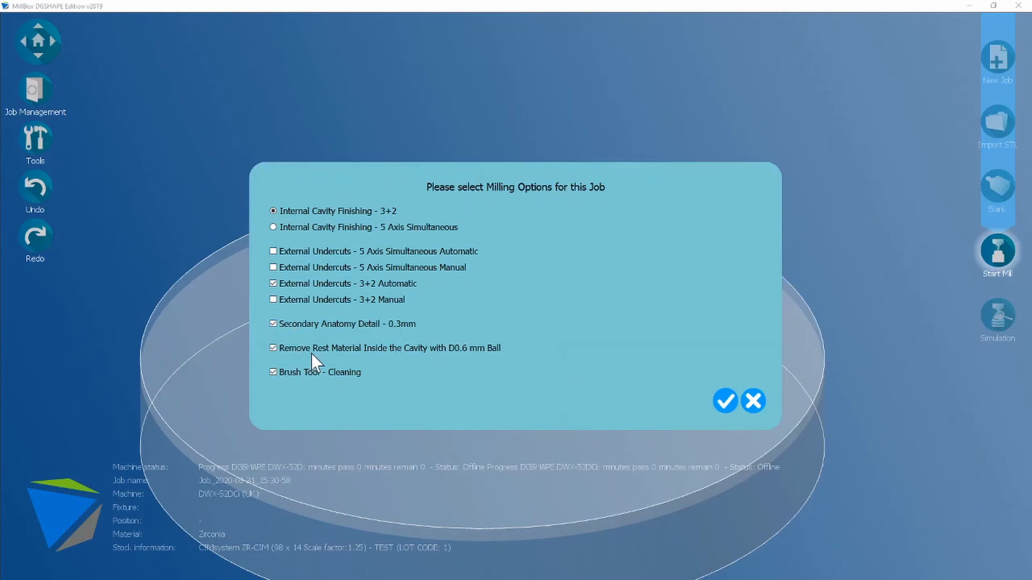
mouse_move(295, 383)
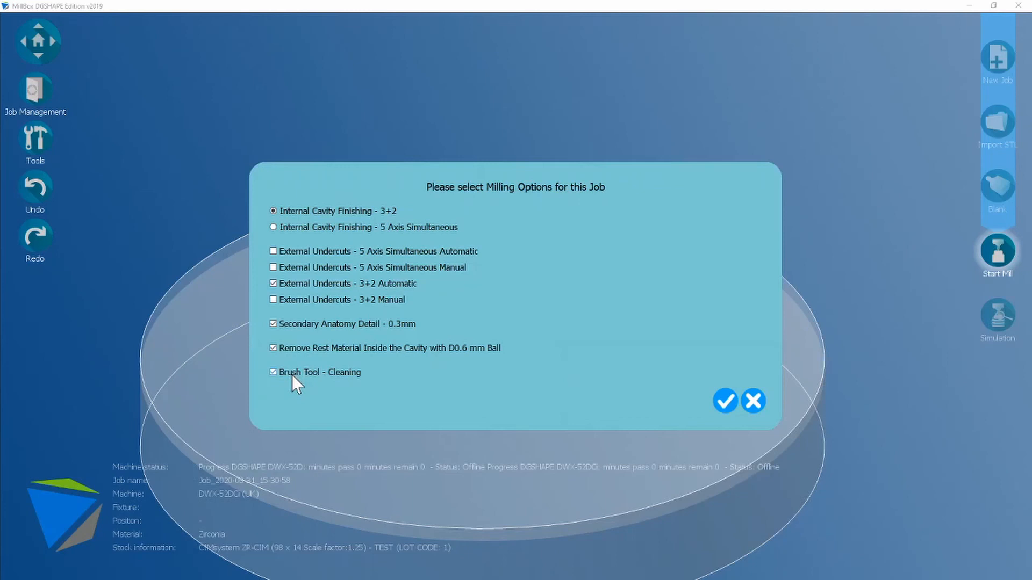
mouse_move(724, 401)
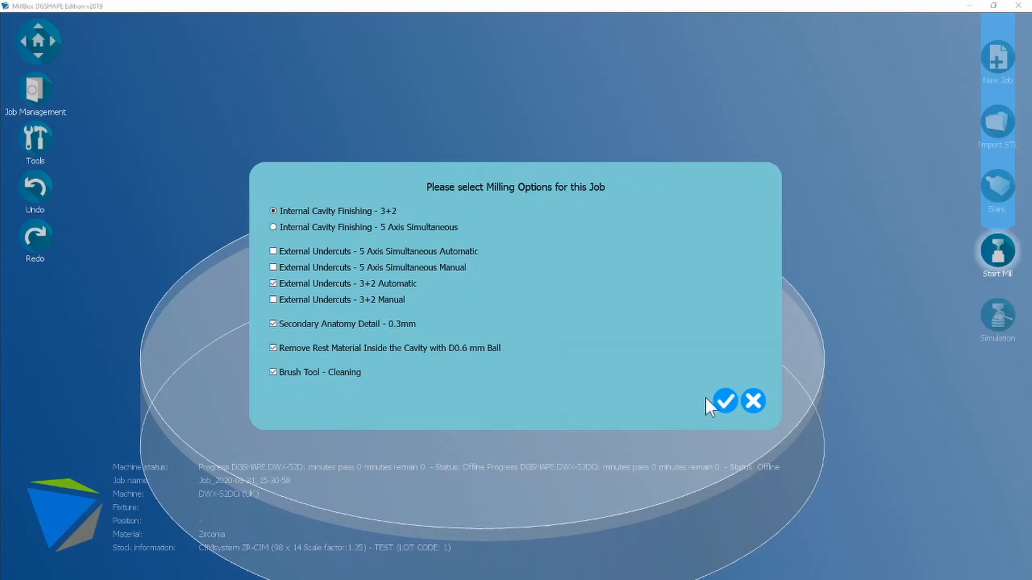
left_click(725, 401)
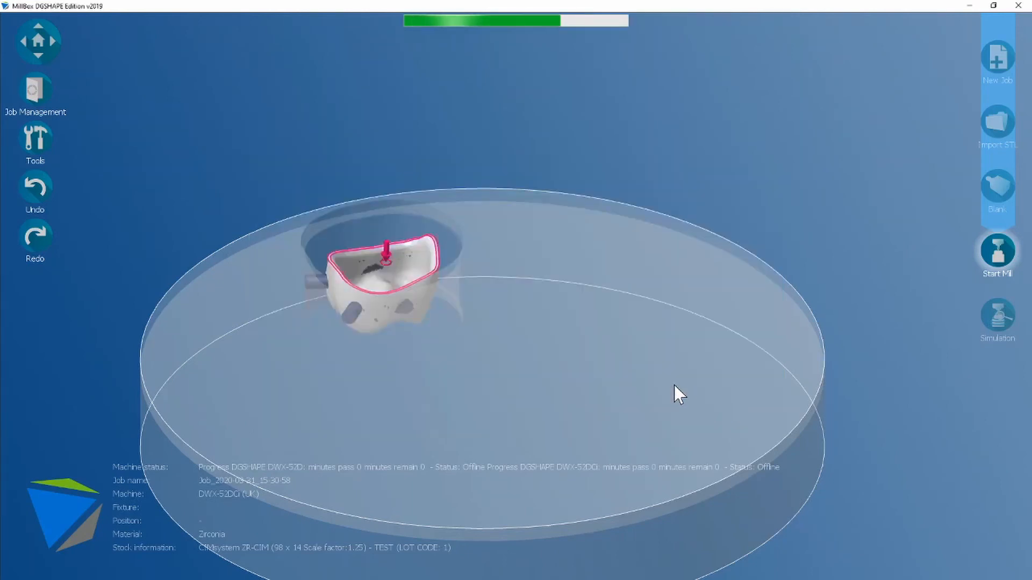
left_click(998, 251)
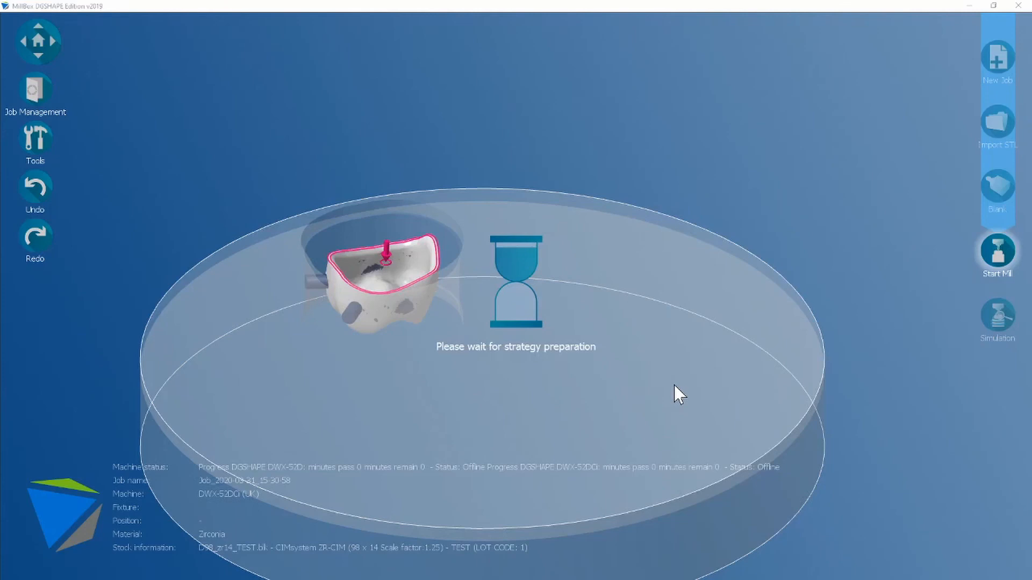